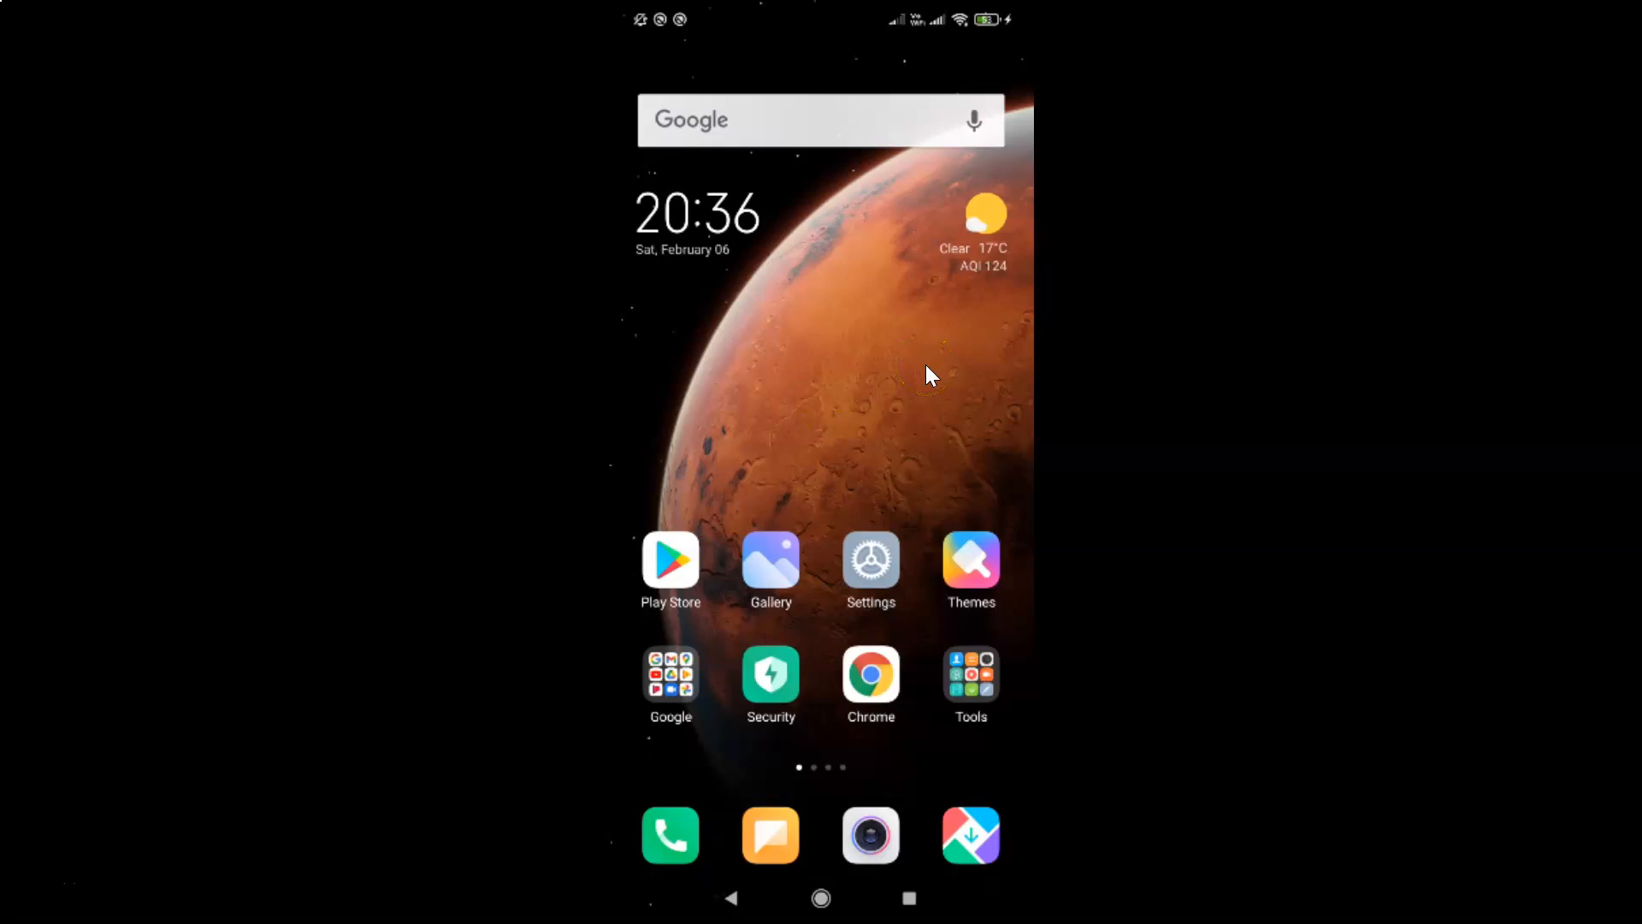
# Swipe across the home screen and launch the Google Play Store
pyautogui.hscroll(-3)
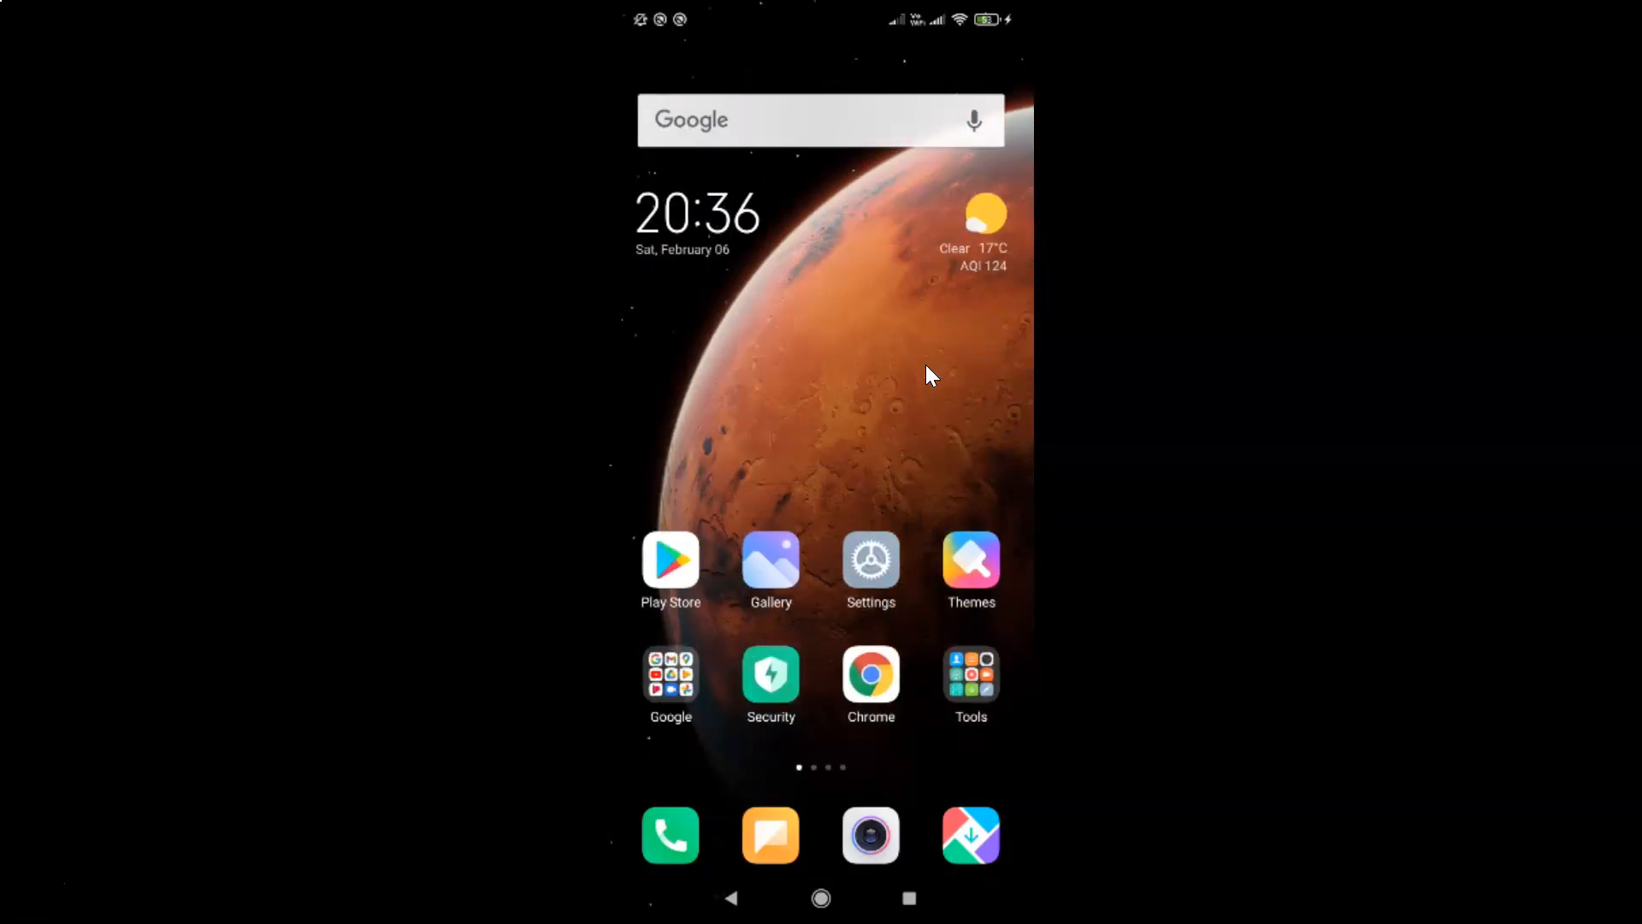
pyautogui.click(670, 561)
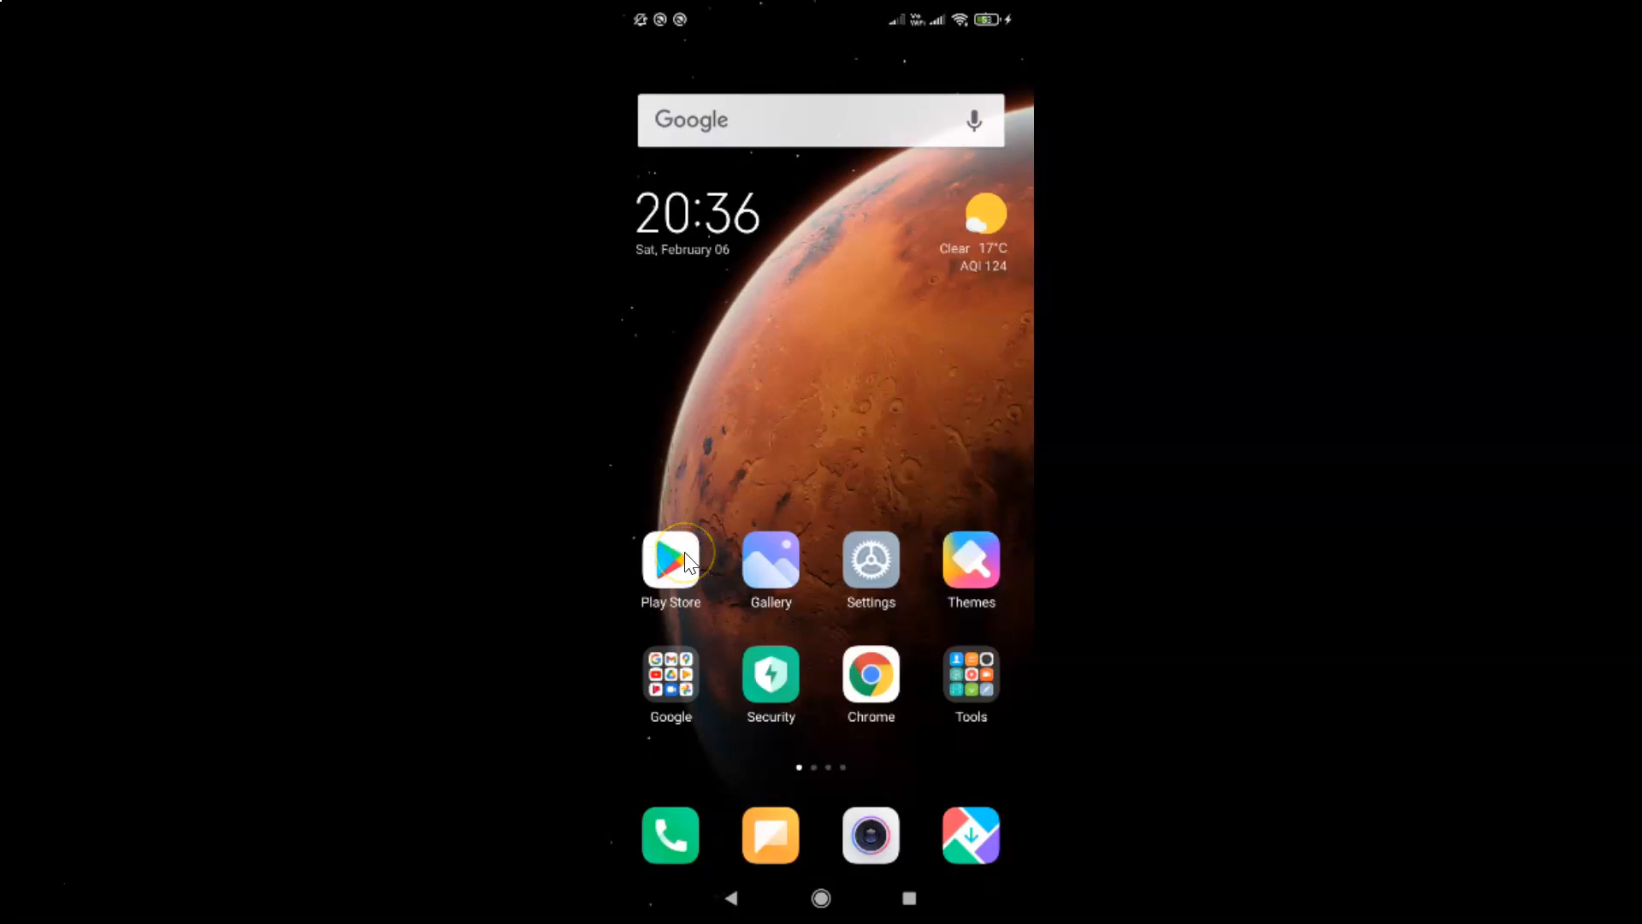
# Open the Play Store side menu with account, Play Protect and settings options
pyautogui.click(670, 560)
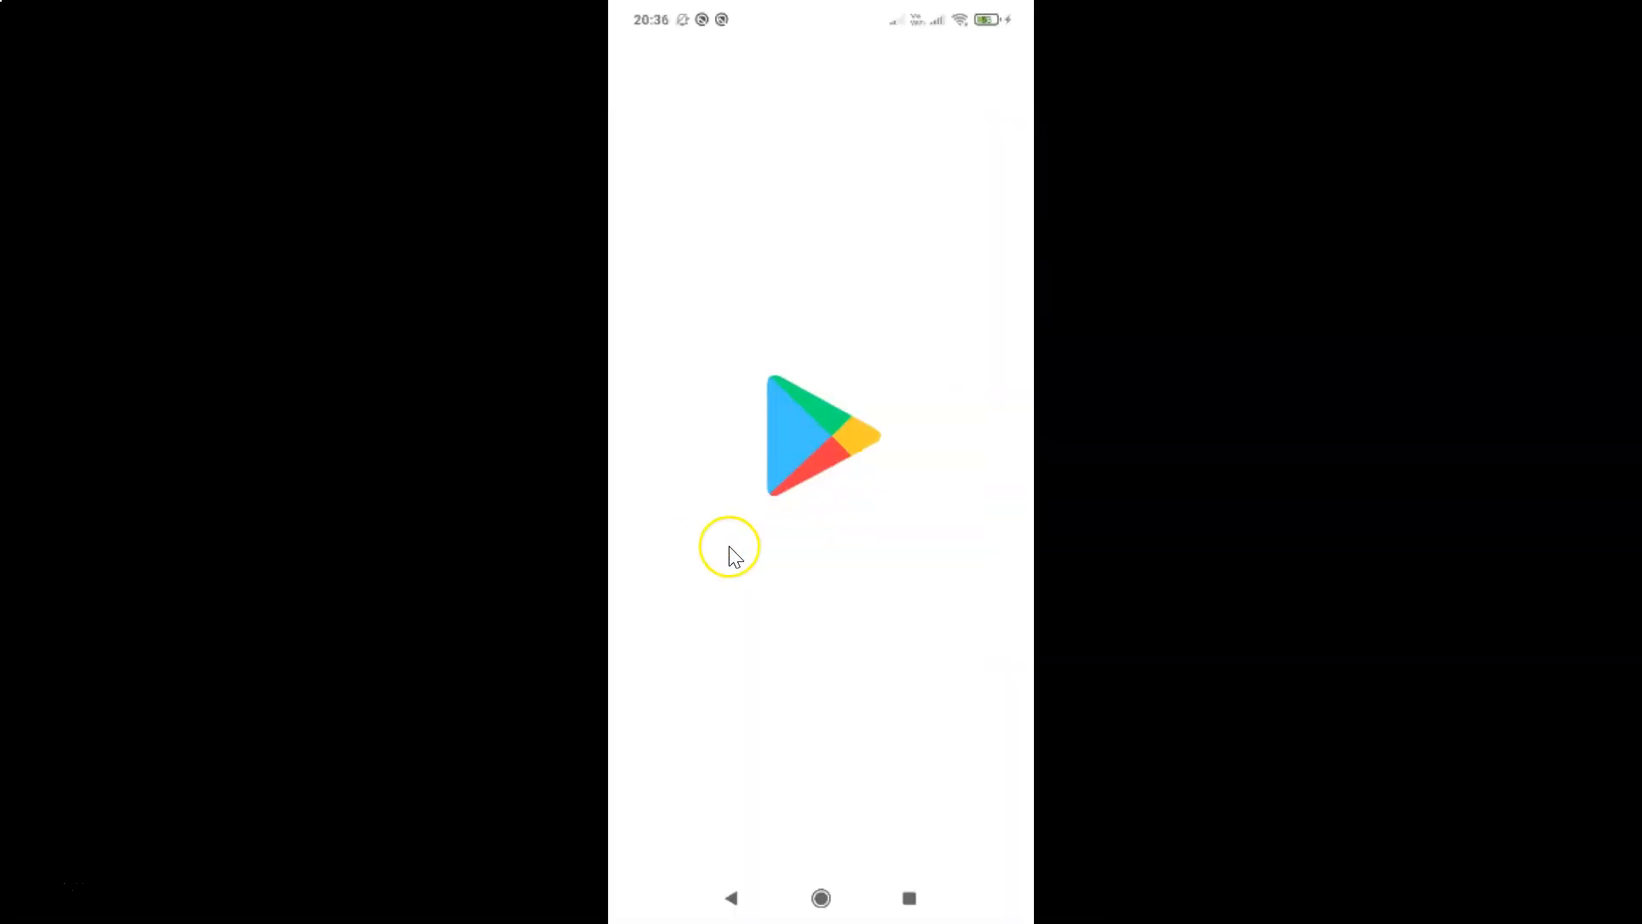
pyautogui.click(821, 434)
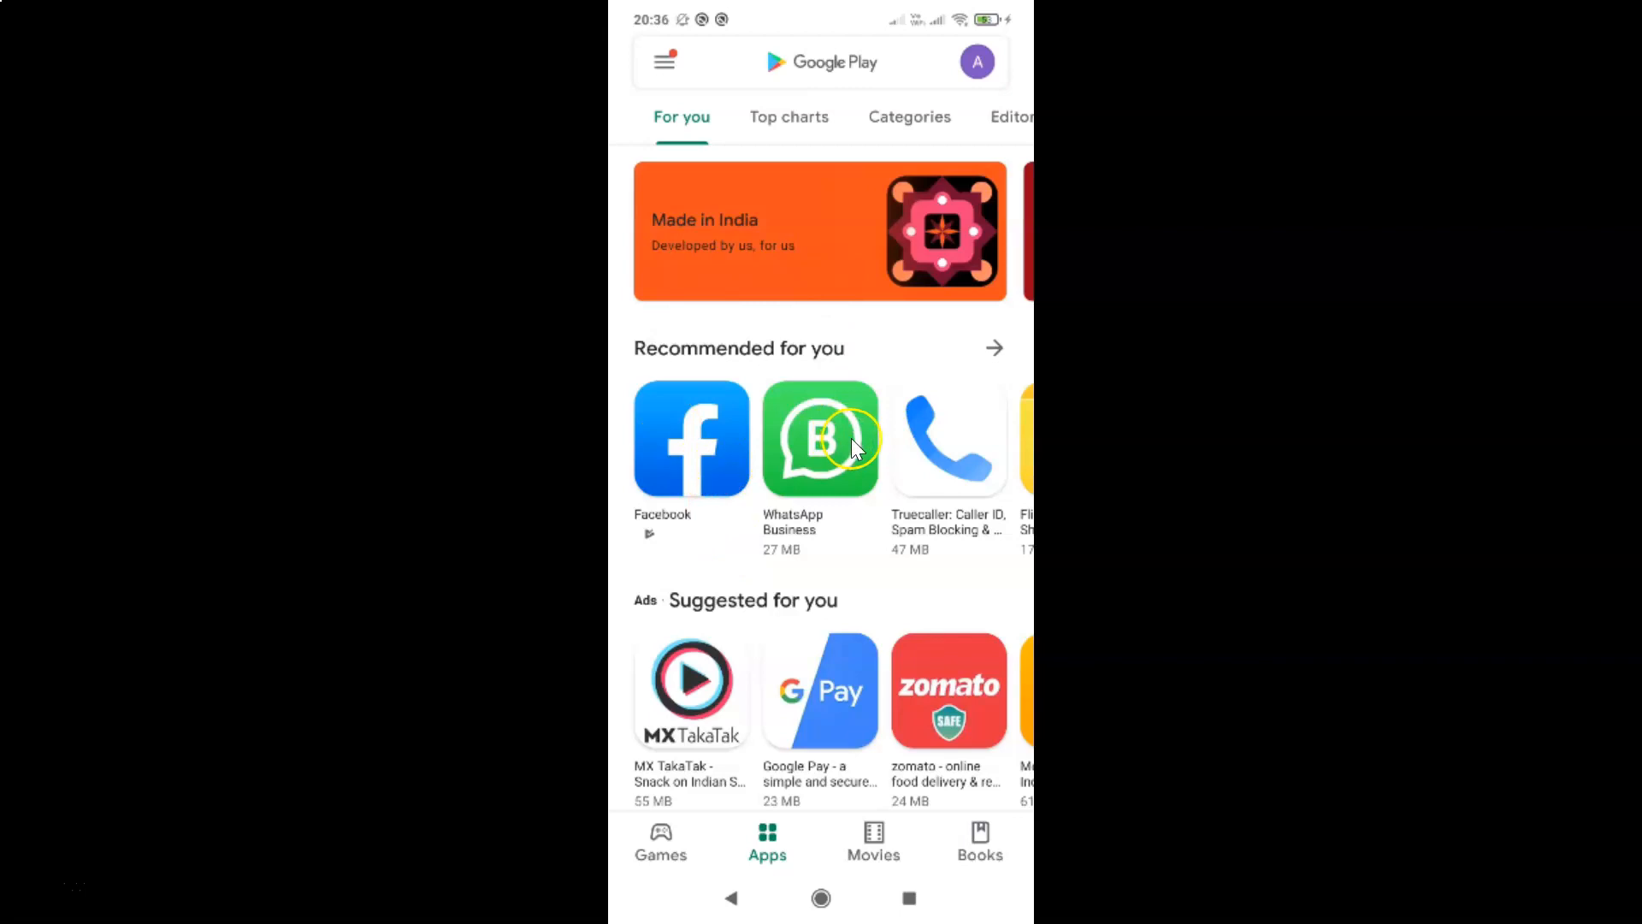
pyautogui.click(821, 62)
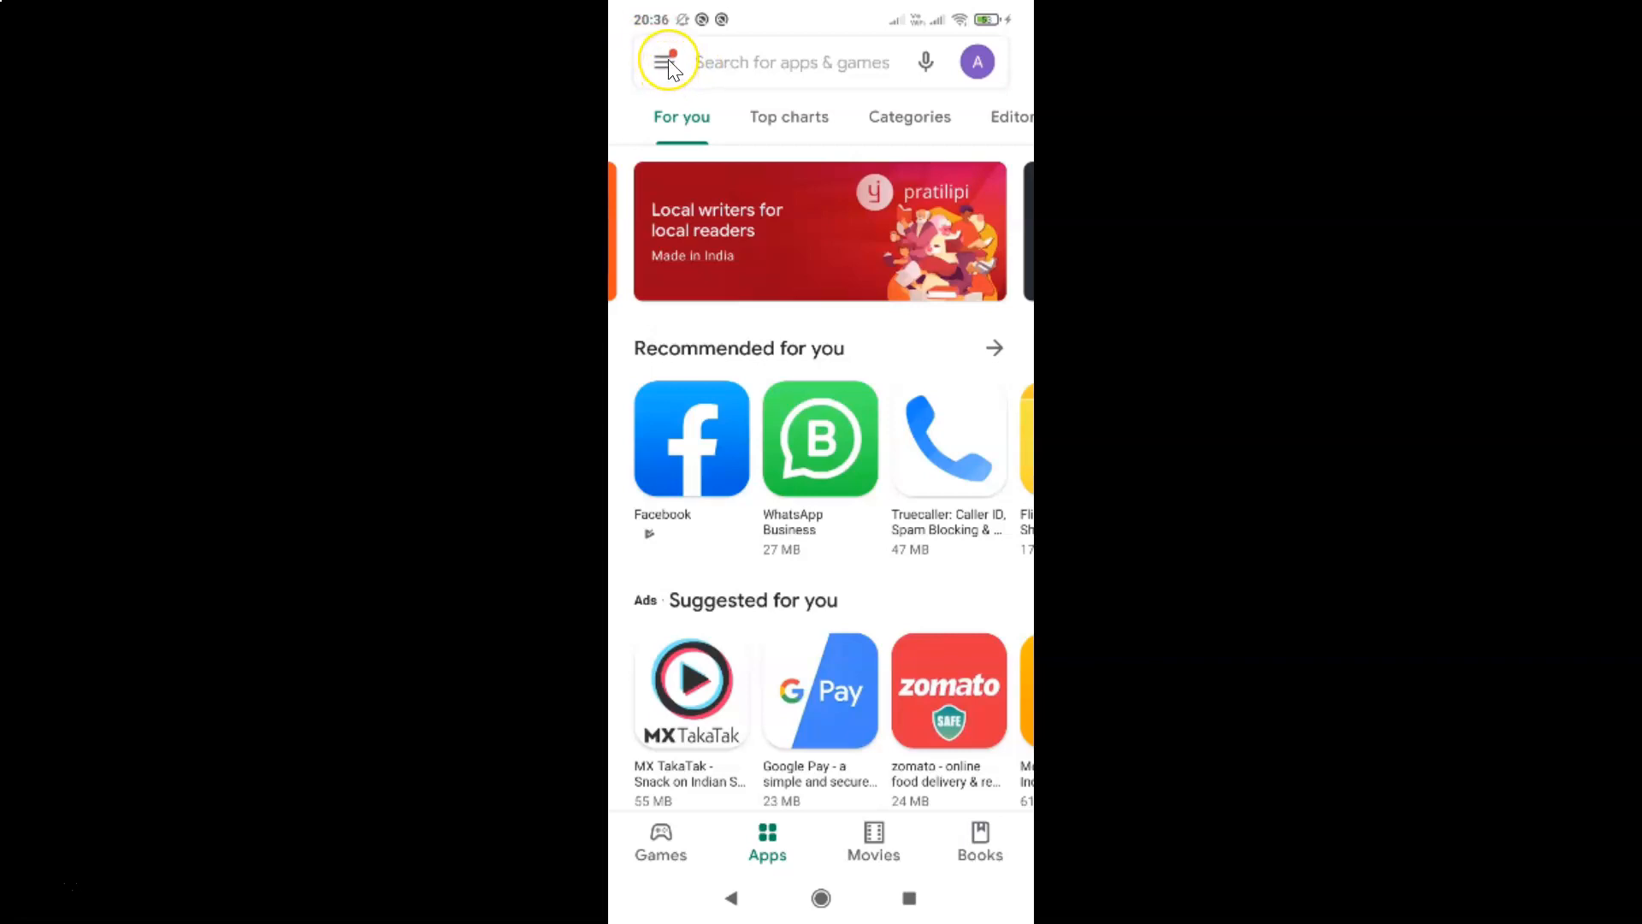
pyautogui.click(668, 62)
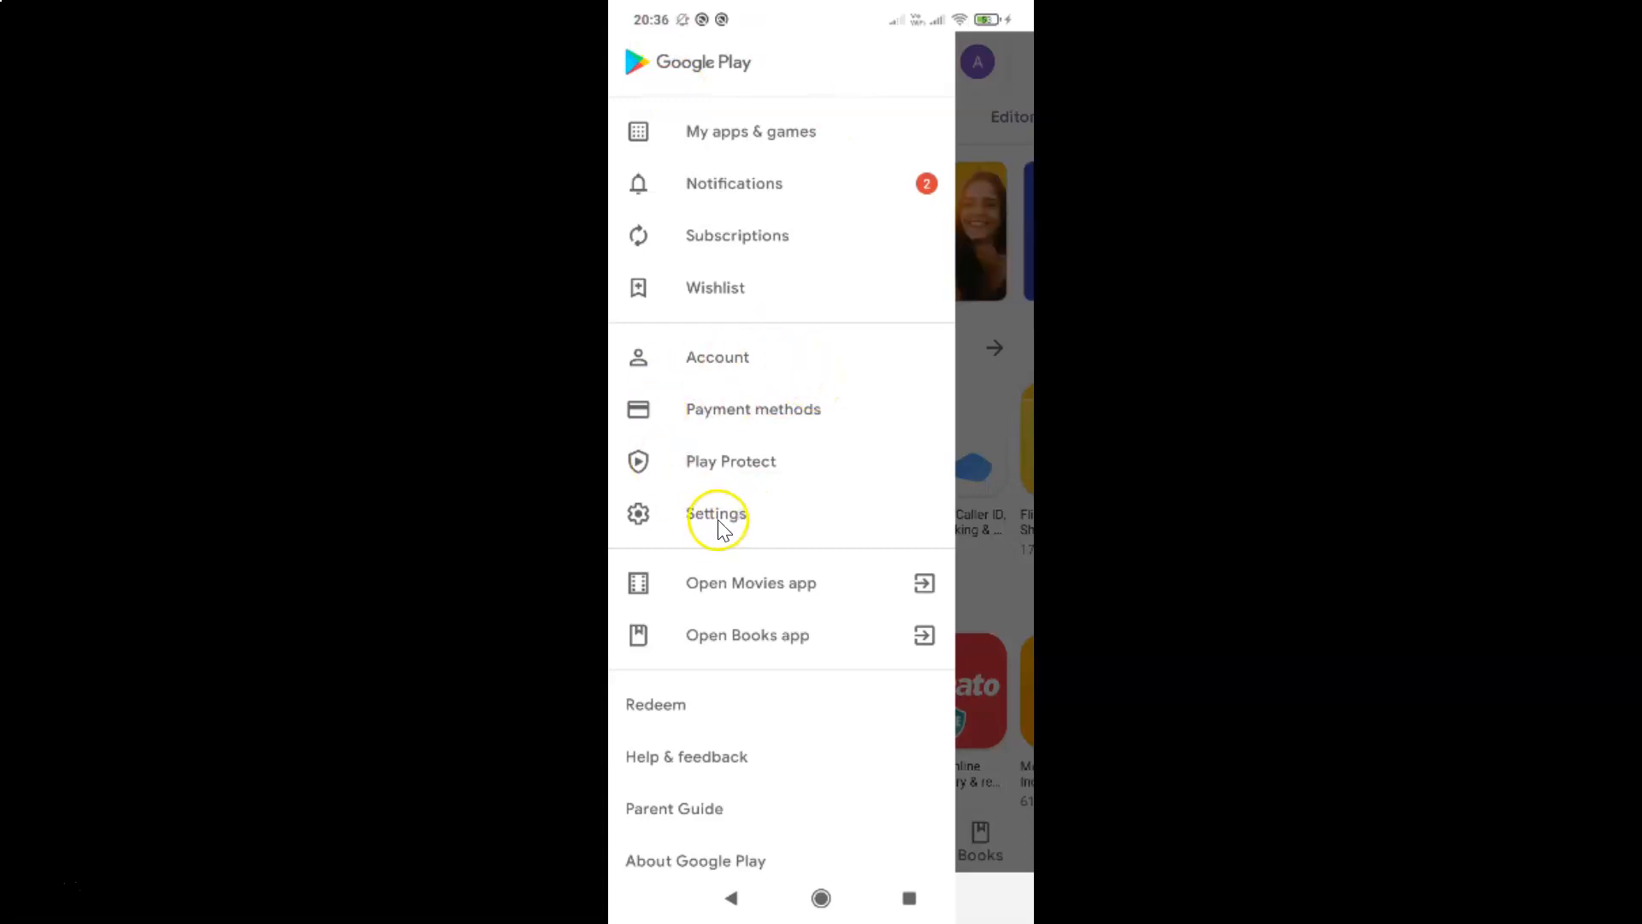
# Choose Settings from the Play Store navigation drawer
pyautogui.click(716, 513)
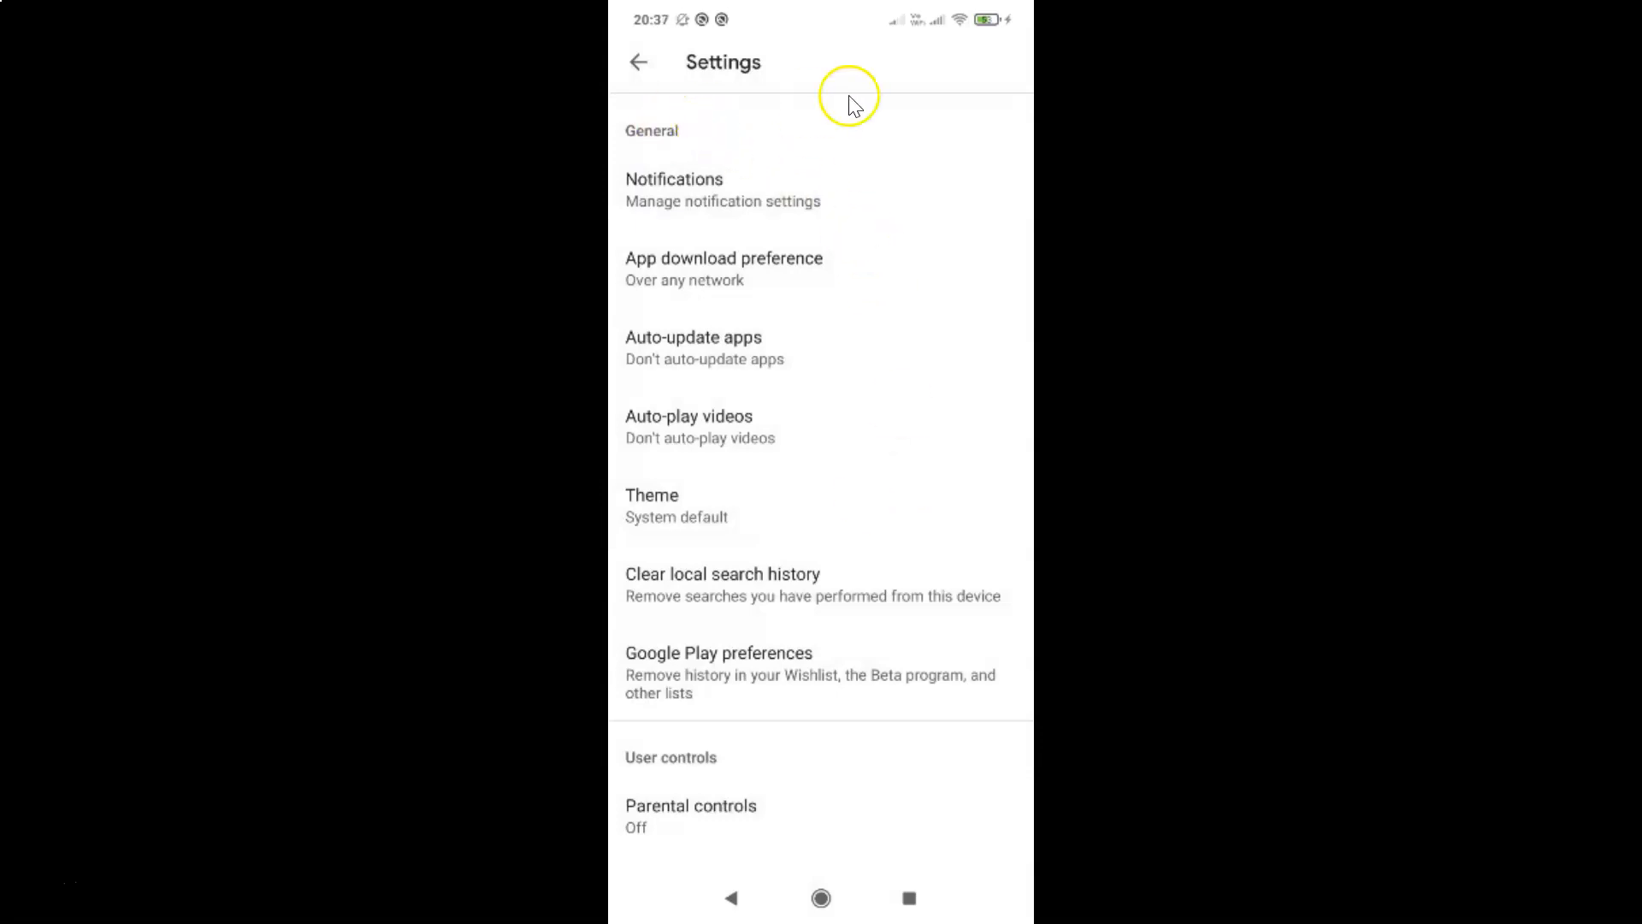
pyautogui.moveTo(771, 322)
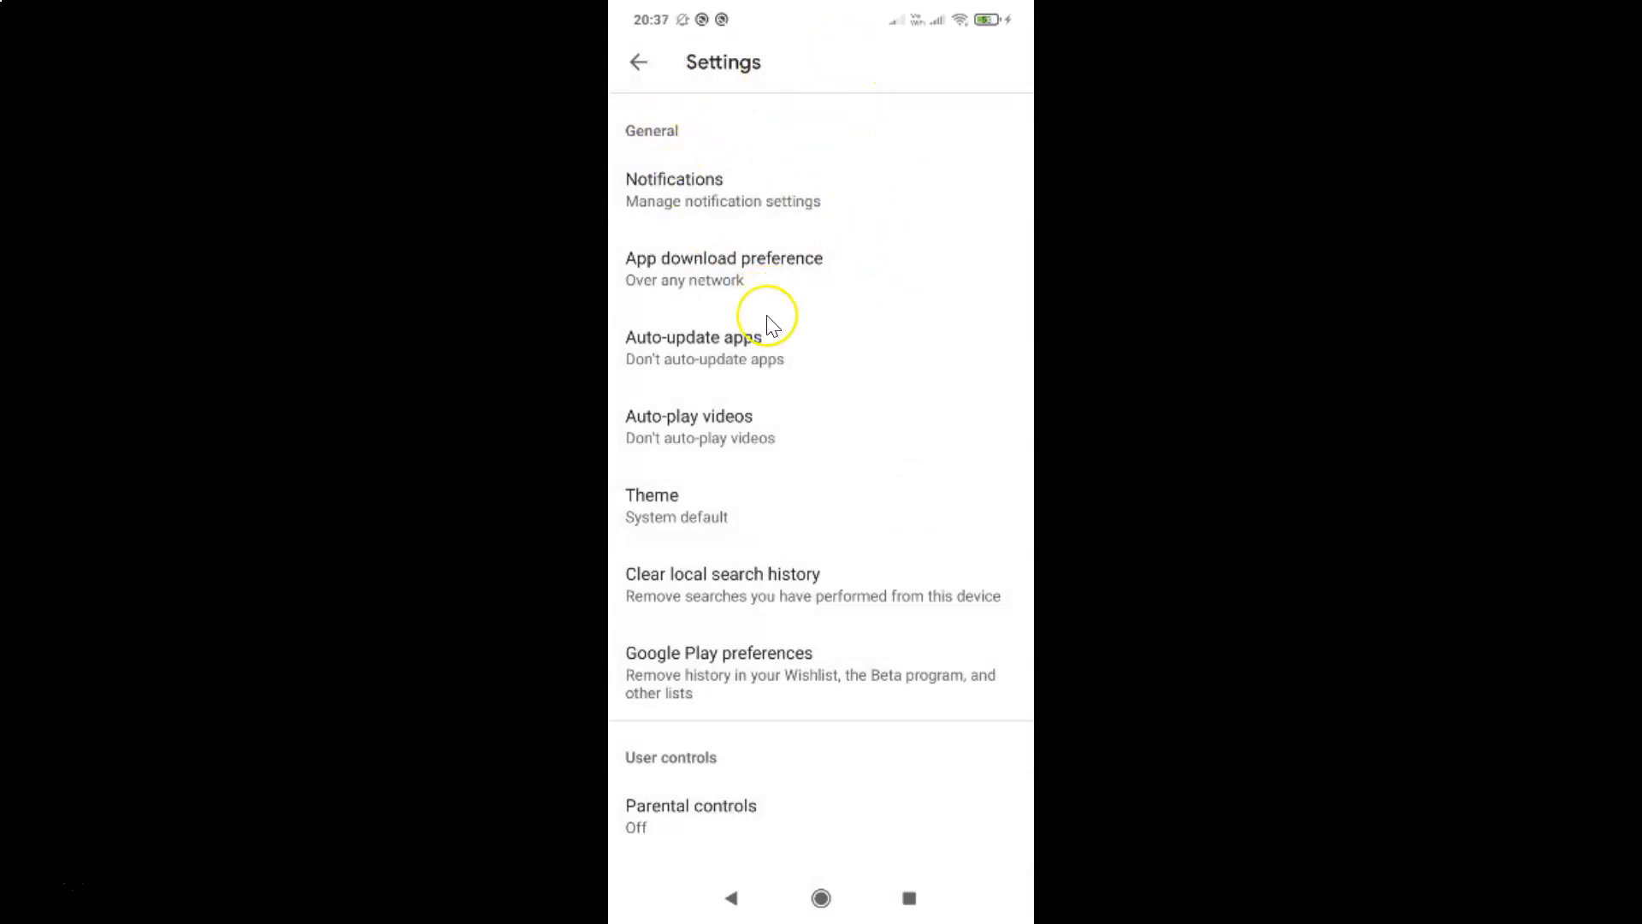
pyautogui.moveTo(832, 330)
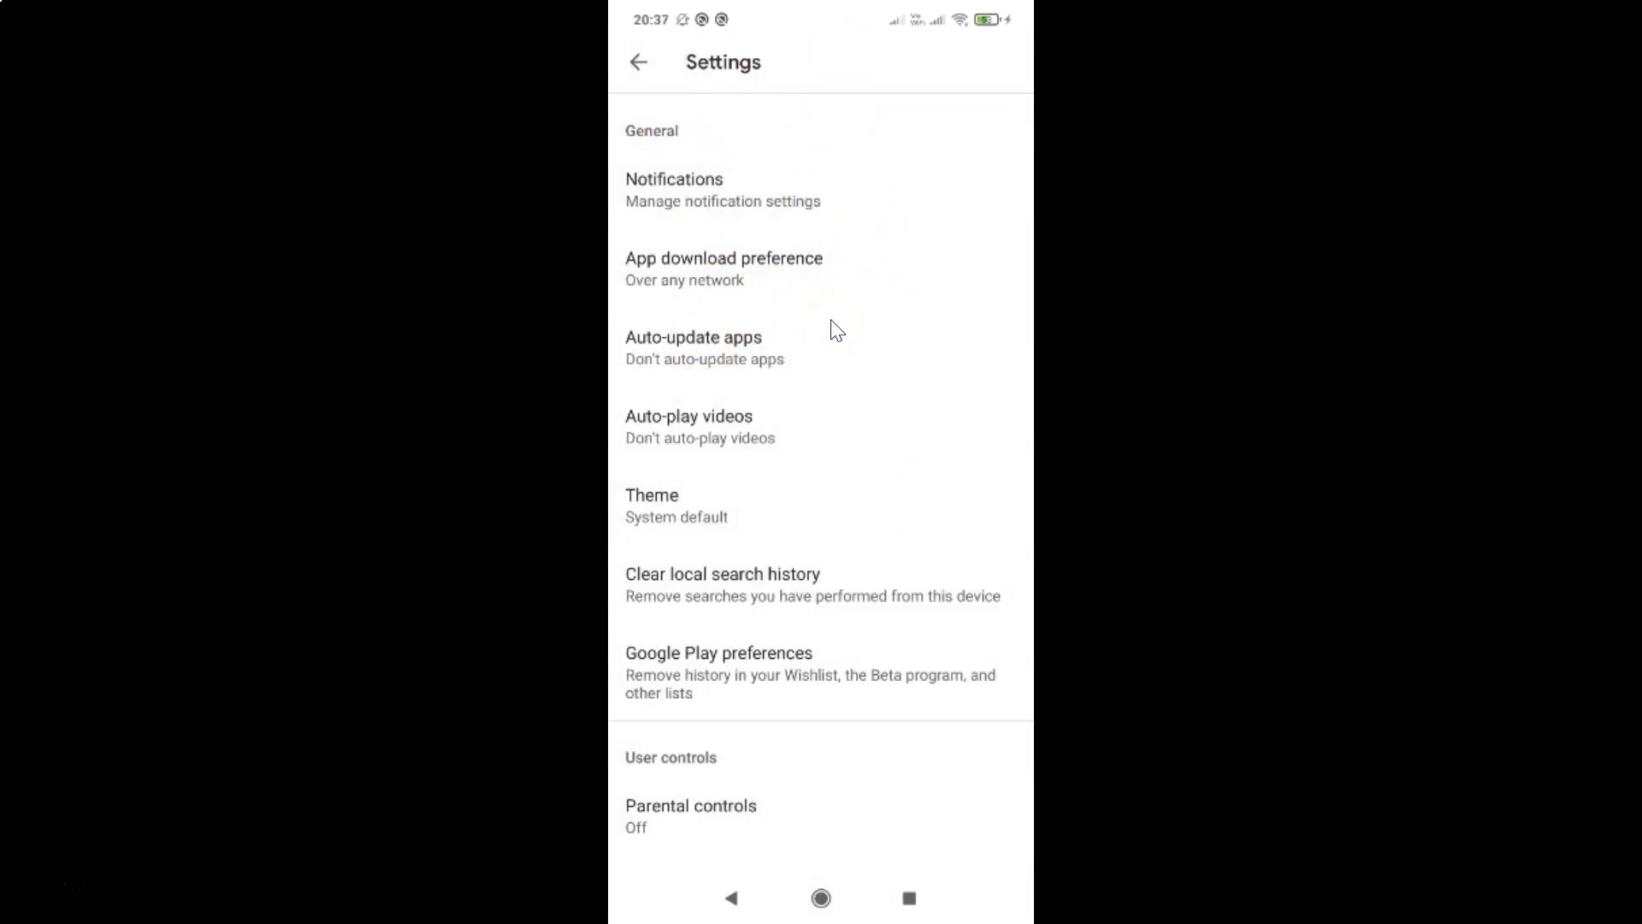
# Scroll Settings down to About, showing Play Protect certification 'Device is certified'
pyautogui.scroll(-3)
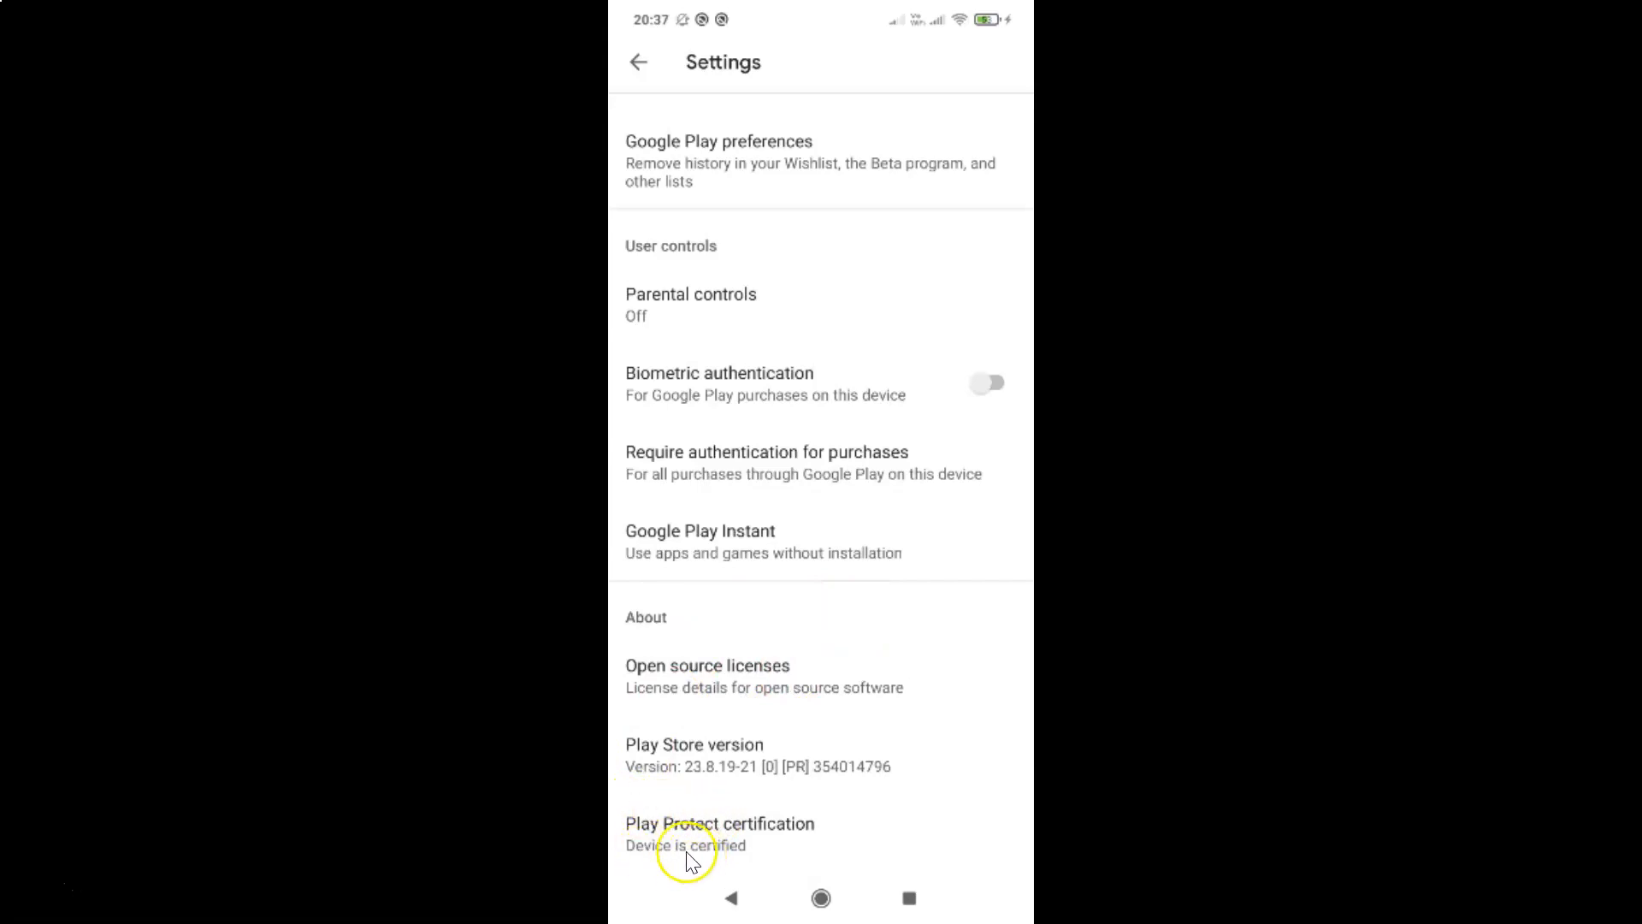
pyautogui.moveTo(826, 827)
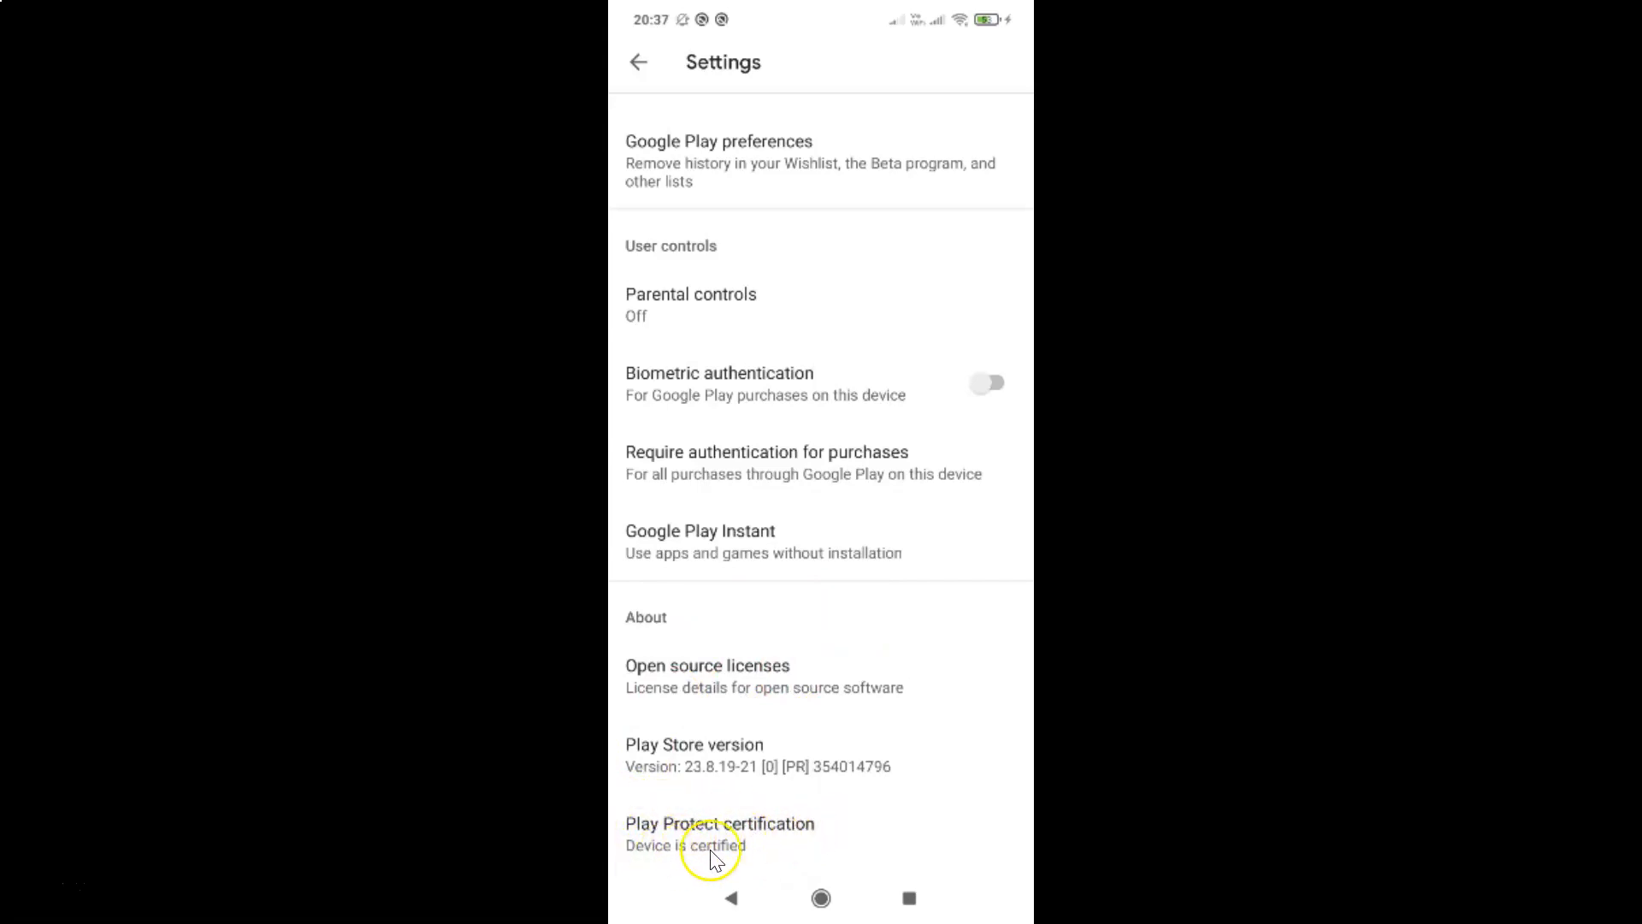
pyautogui.moveTo(662, 869)
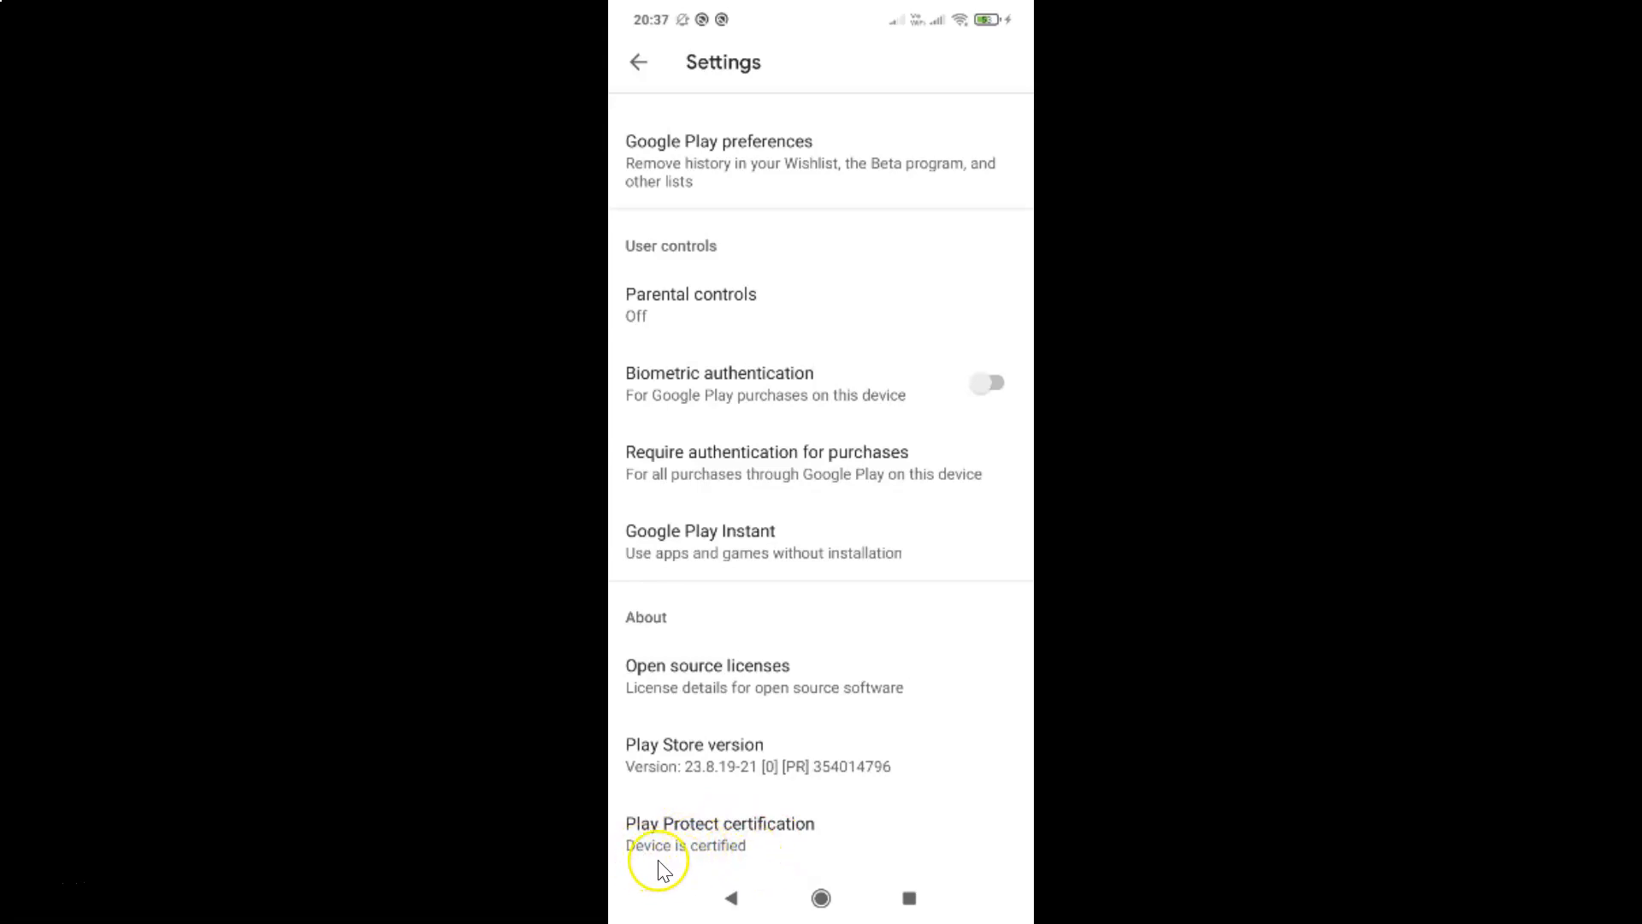
pyautogui.moveTo(762, 867)
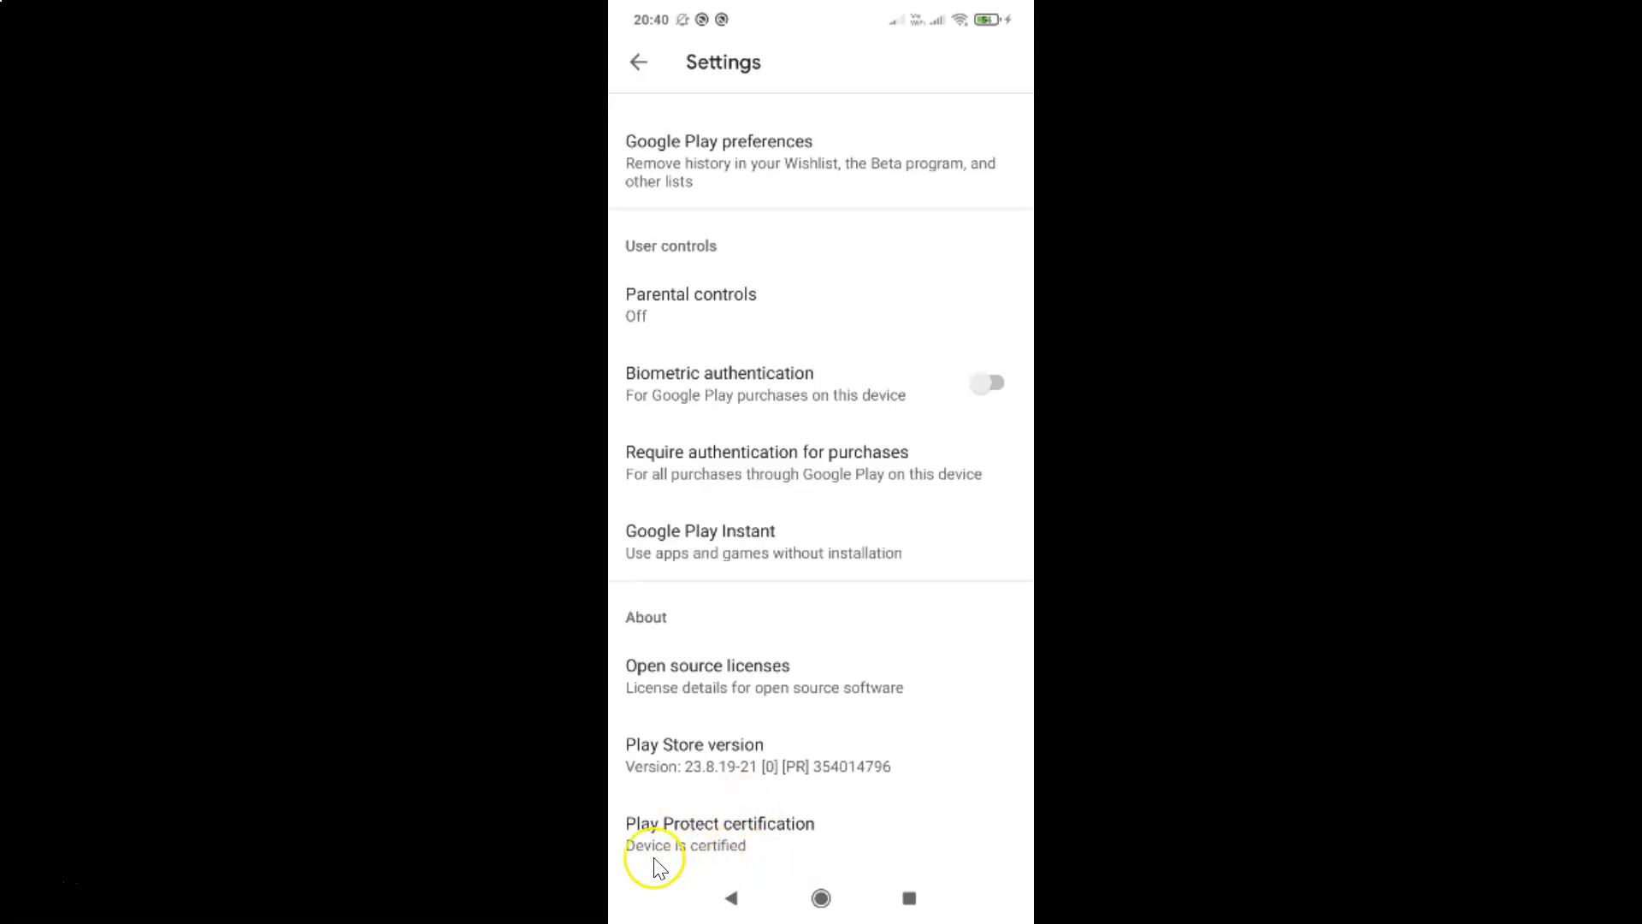
pyautogui.moveTo(815, 858)
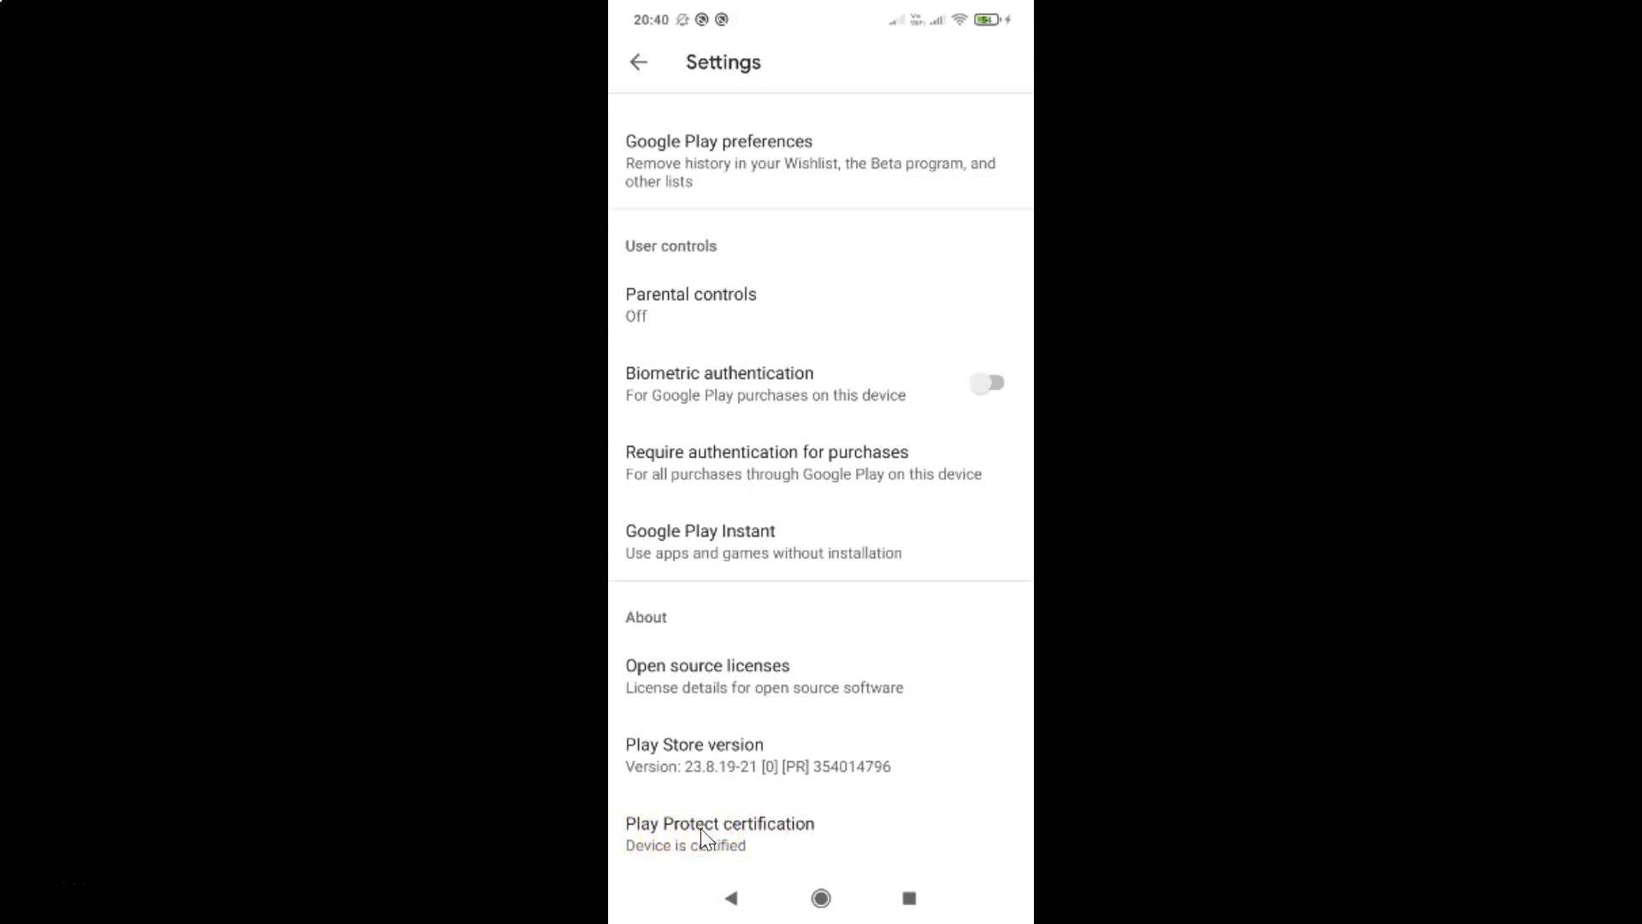
# Open the Play Protect certification help article and read down to uncertified devices
pyautogui.click(719, 823)
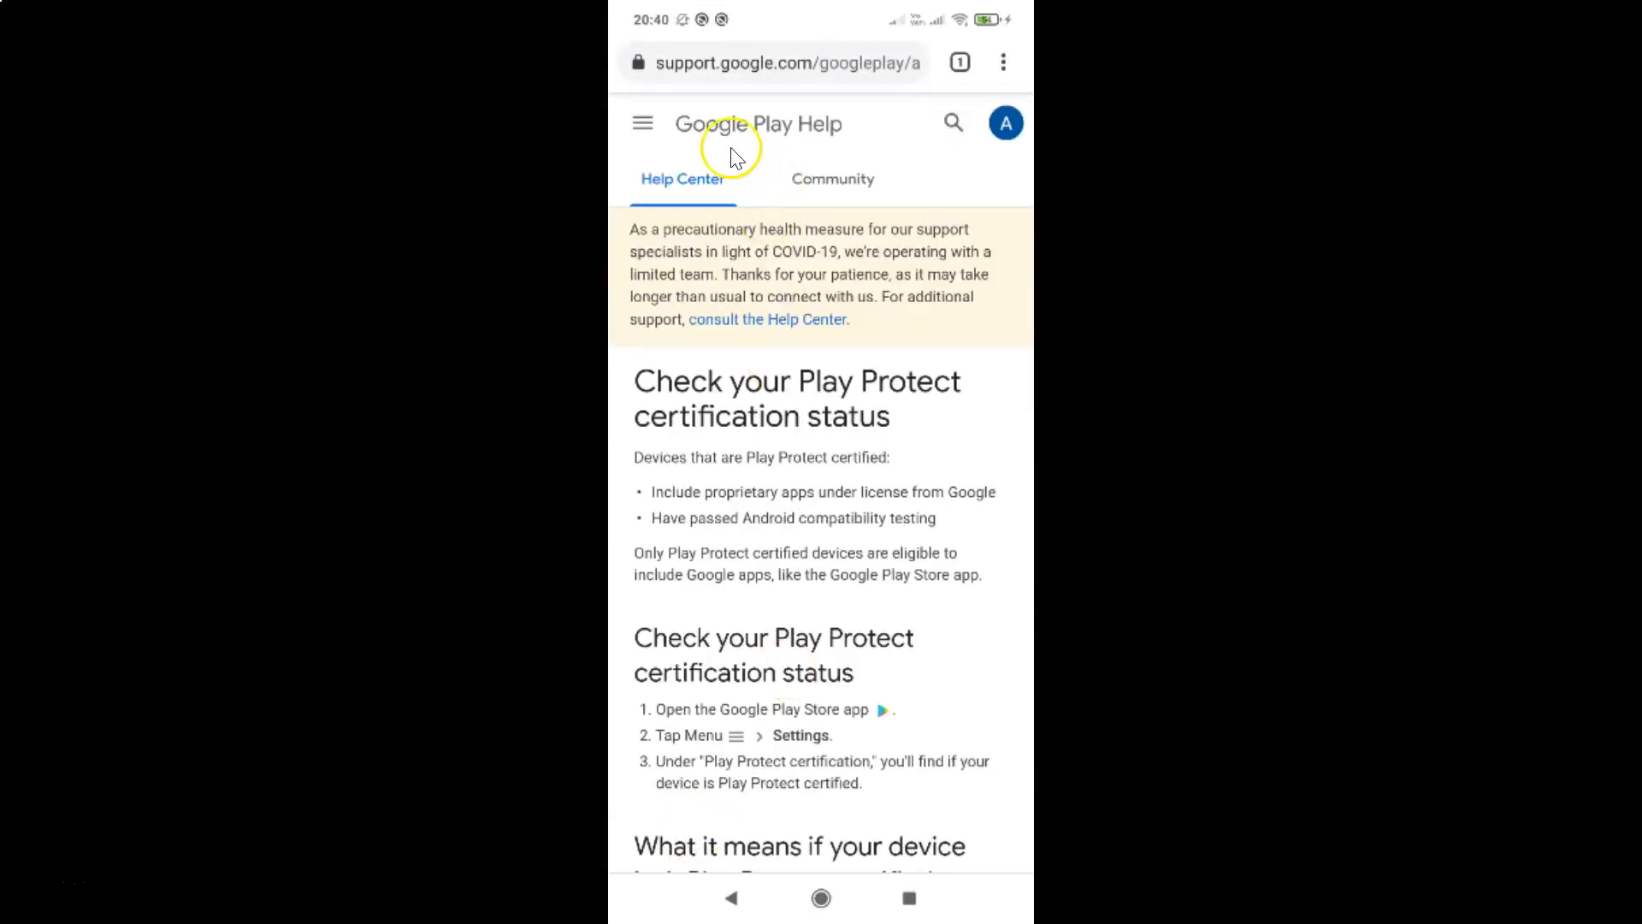
pyautogui.moveTo(892, 406)
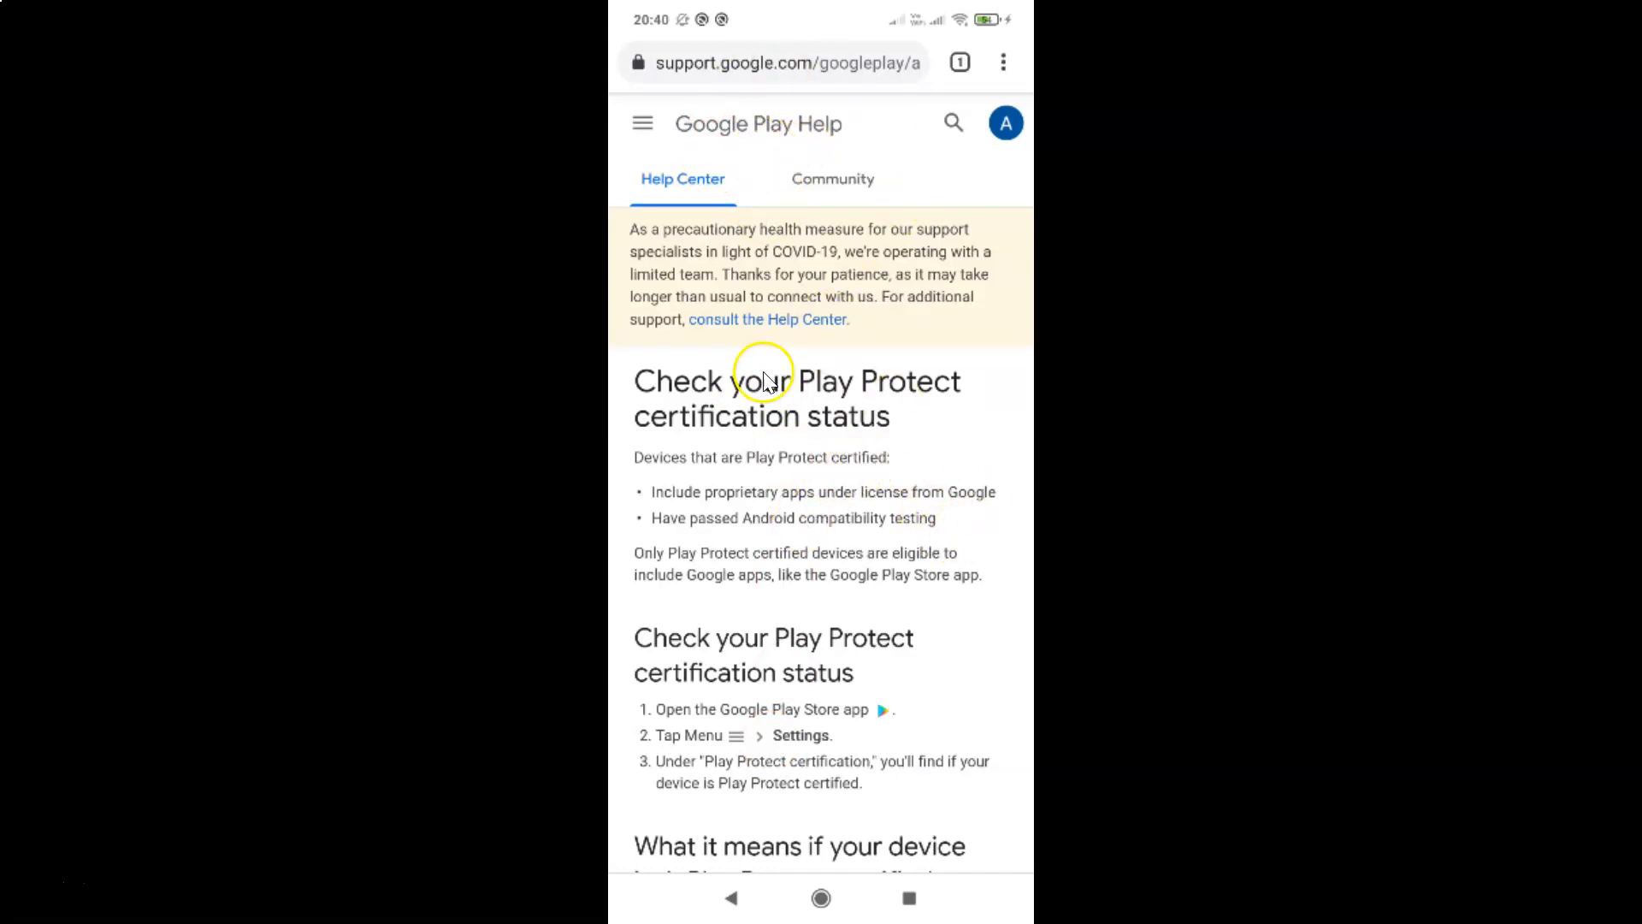
pyautogui.moveTo(677, 395)
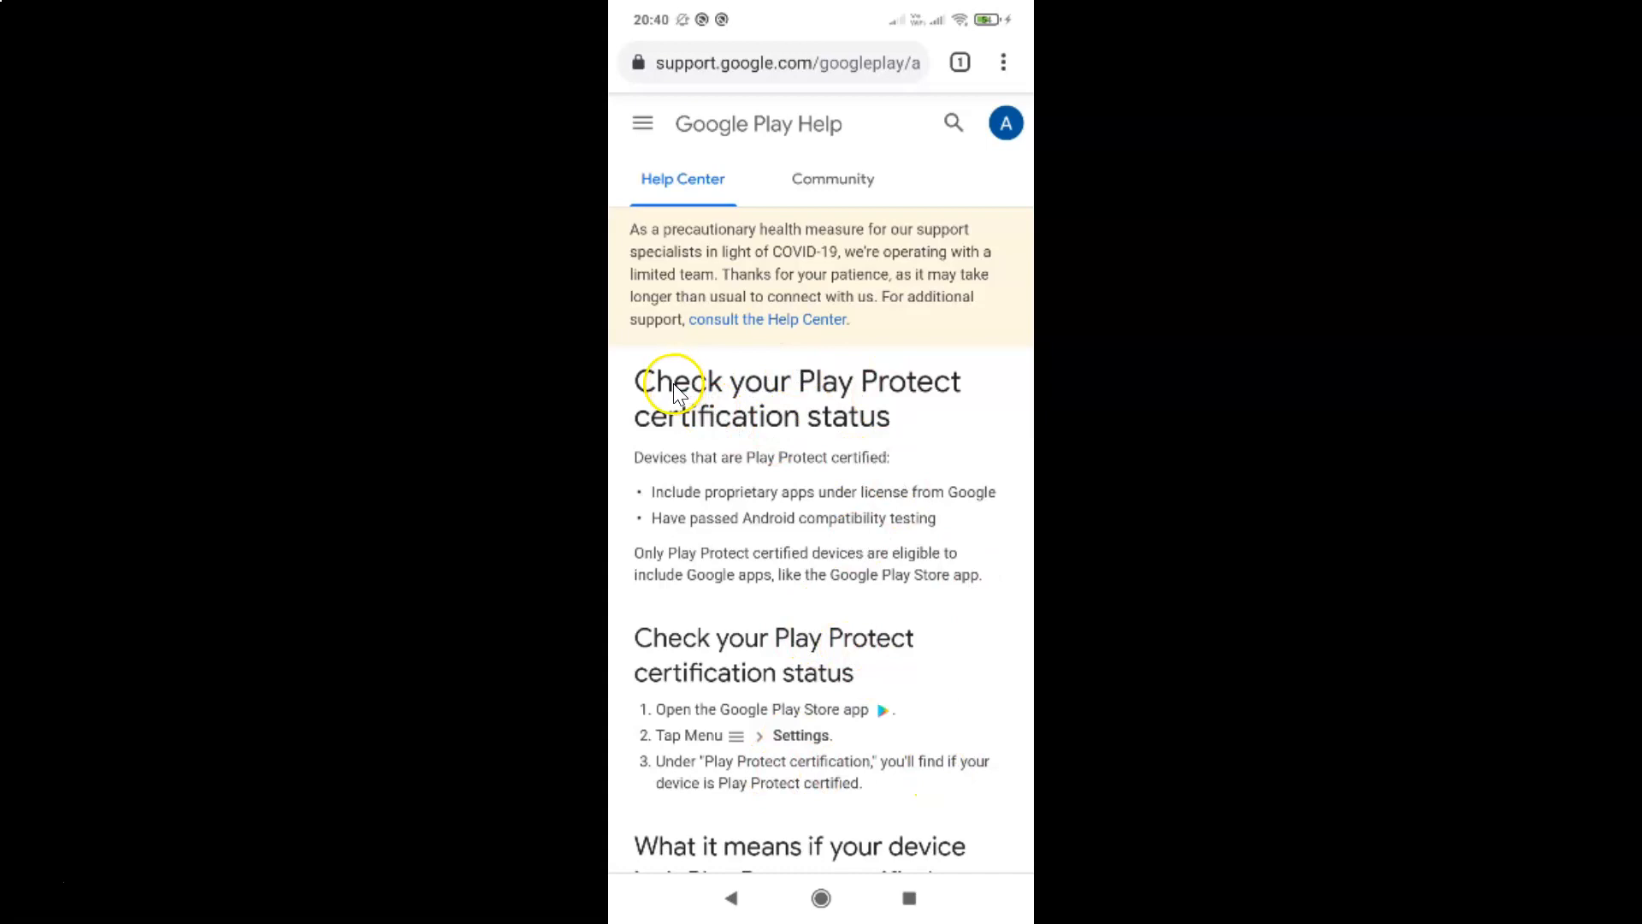
pyautogui.moveTo(890, 424)
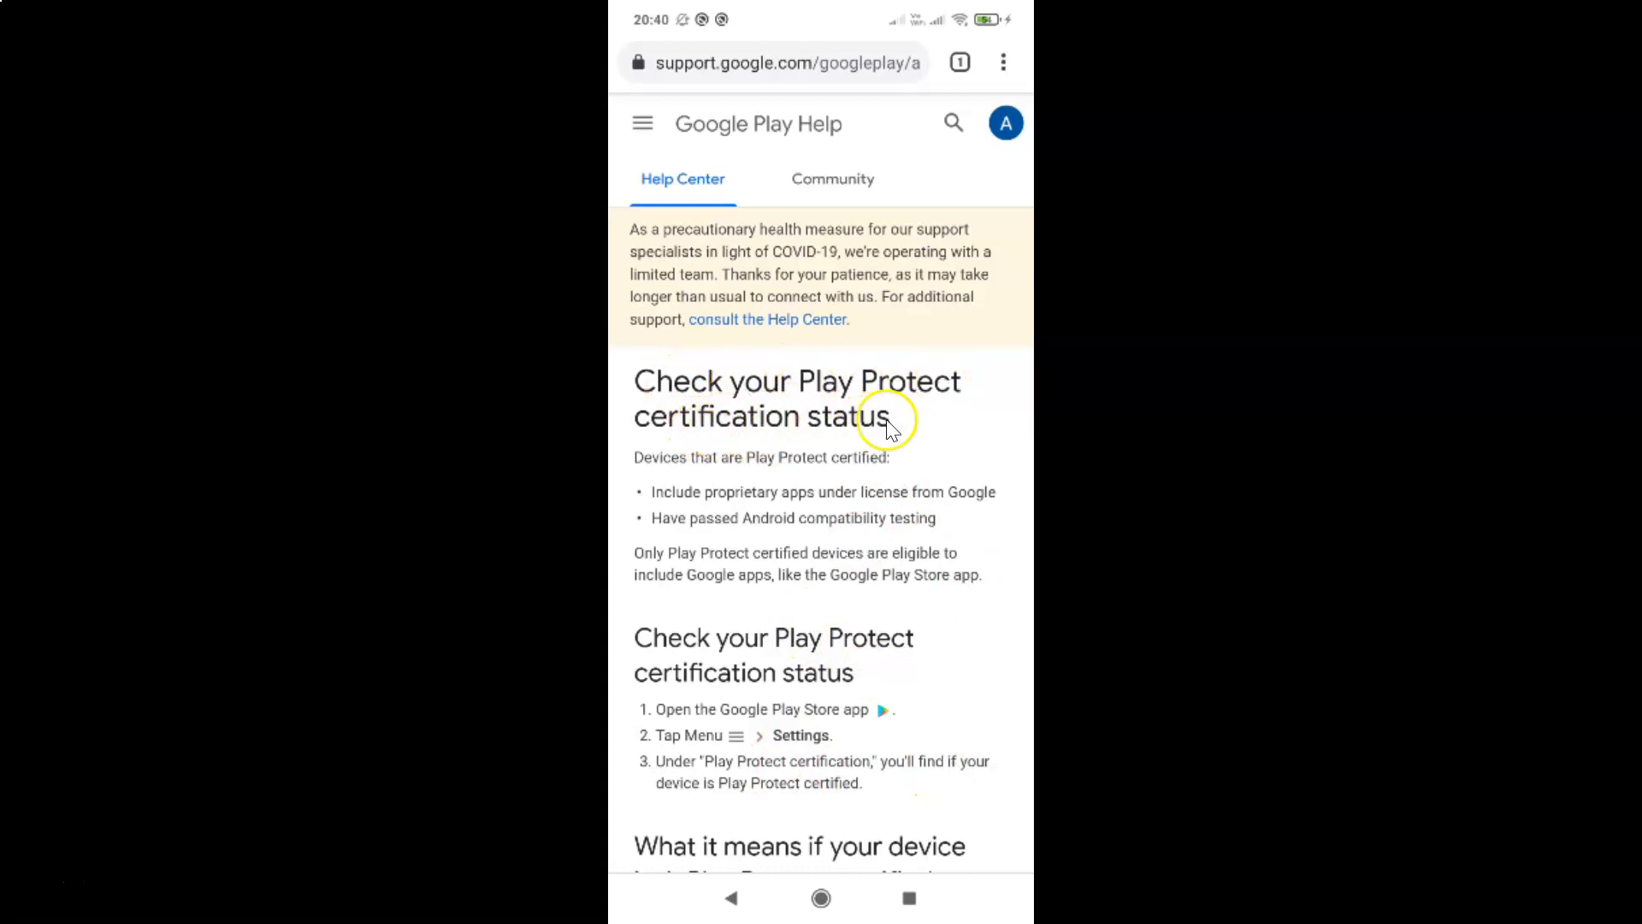
pyautogui.scroll(-3)
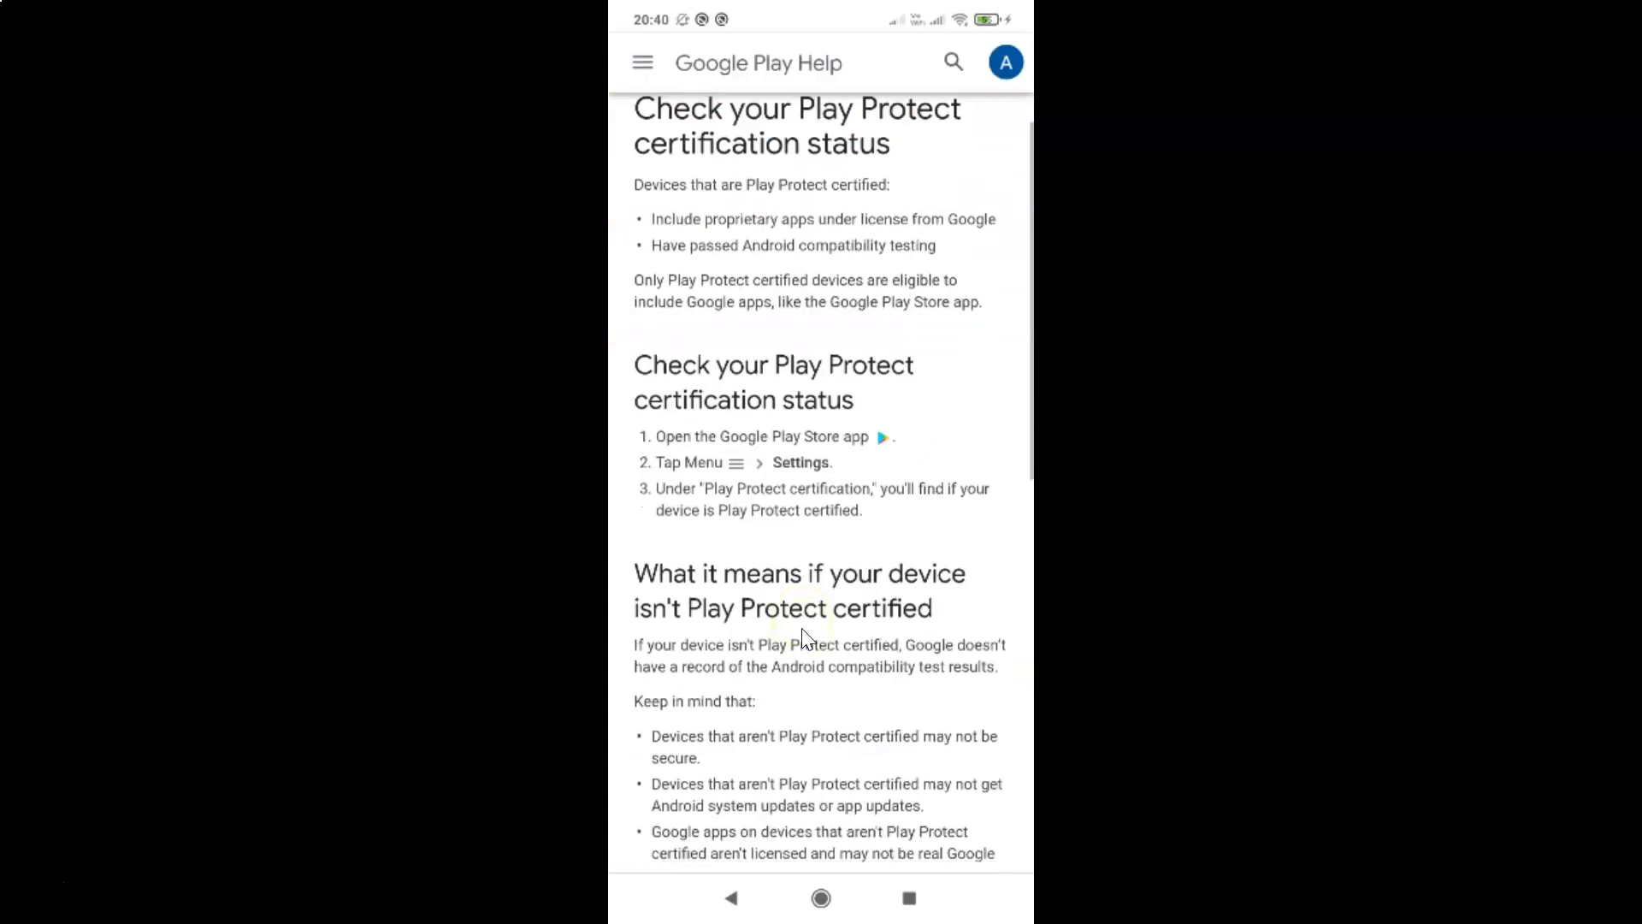
pyautogui.scroll(-3)
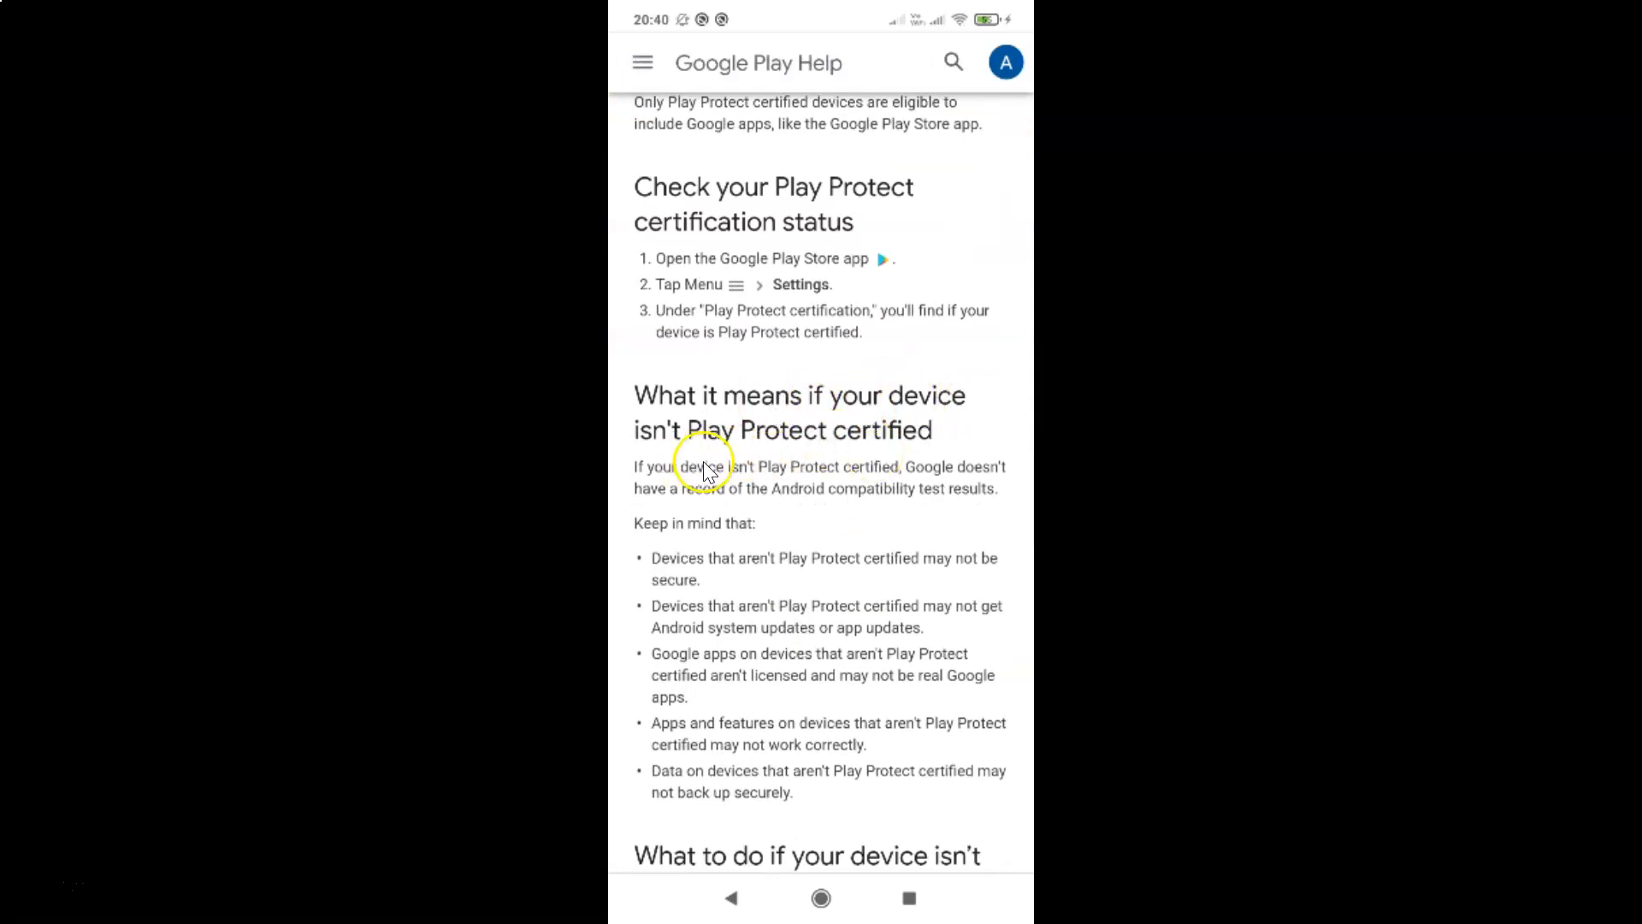
pyautogui.moveTo(913, 442)
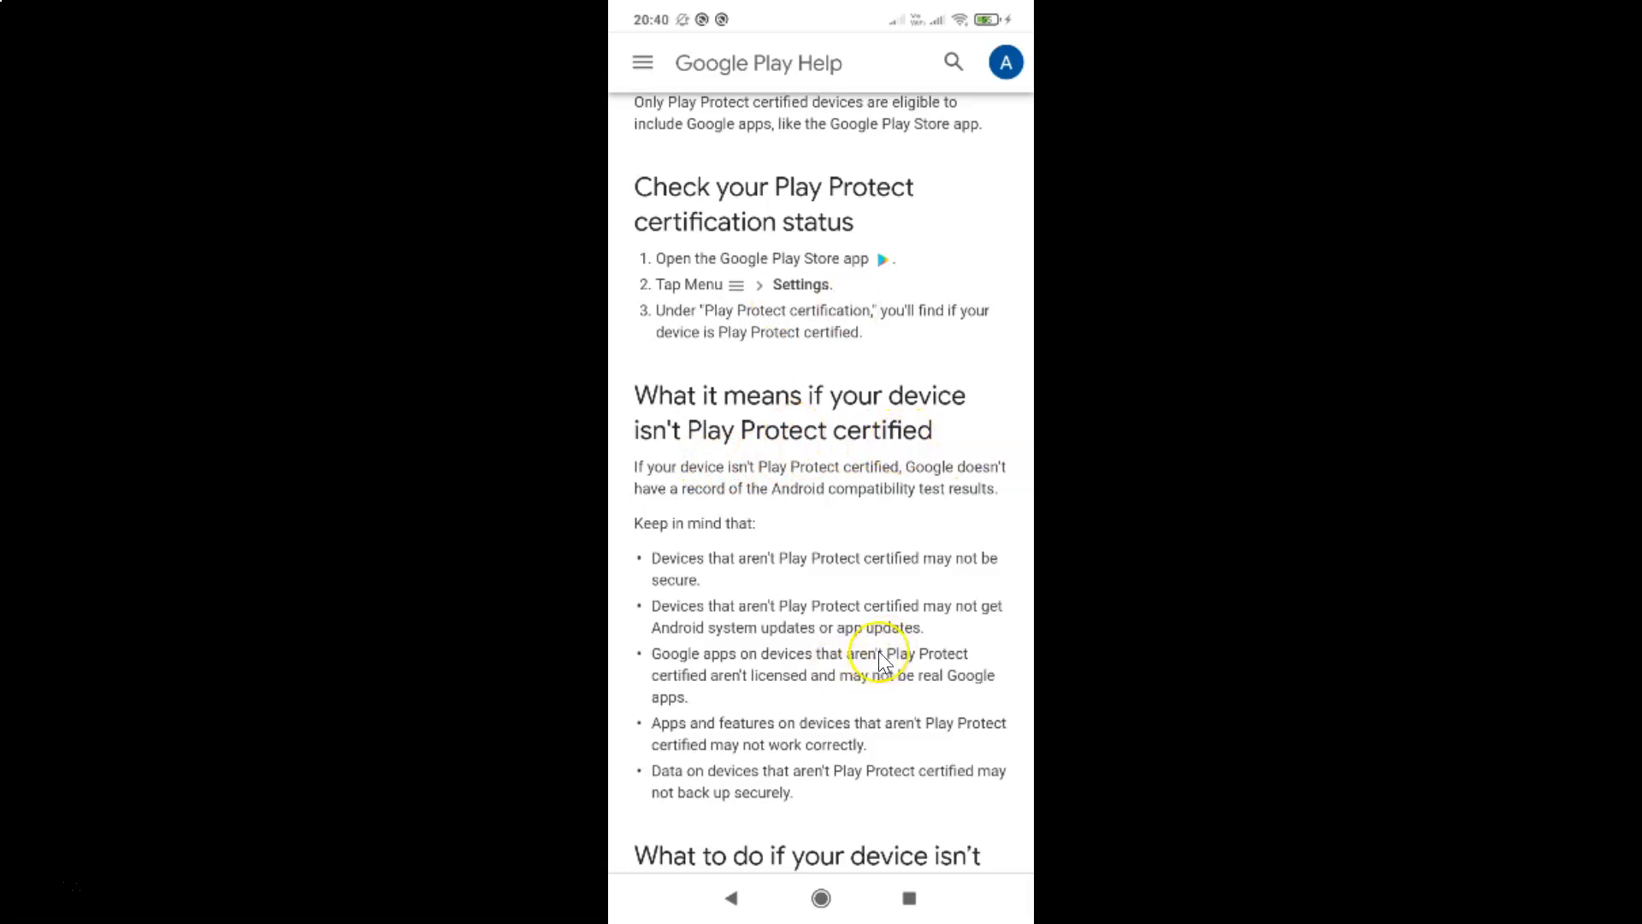
pyautogui.scroll(-3)
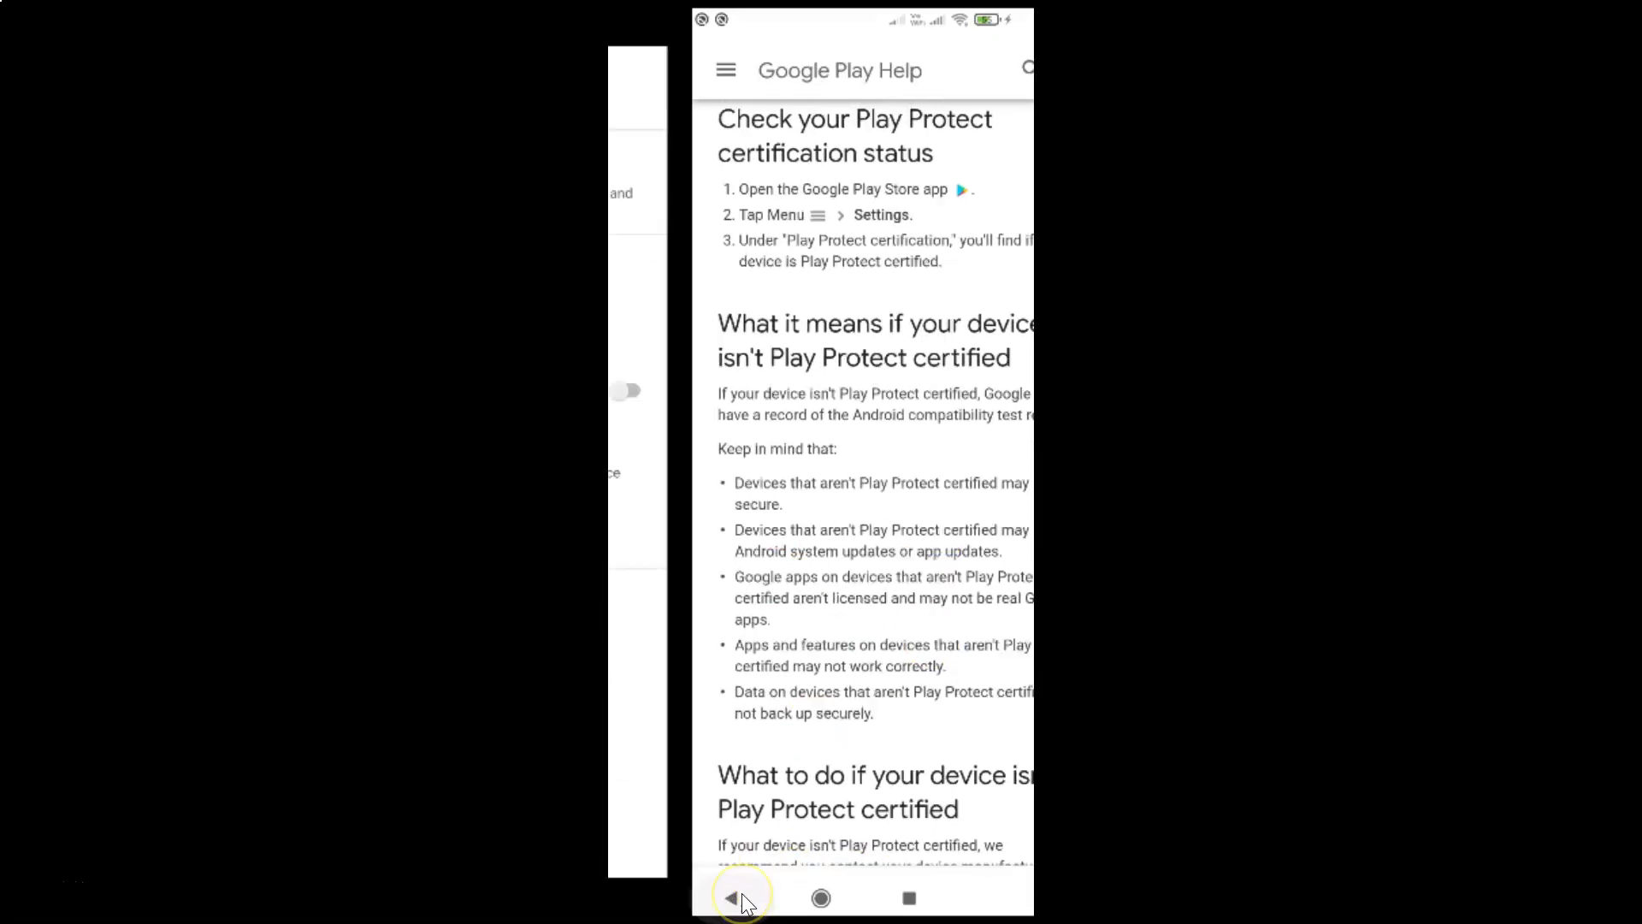
# Return from the help article to Play Store Settings
pyautogui.click(738, 897)
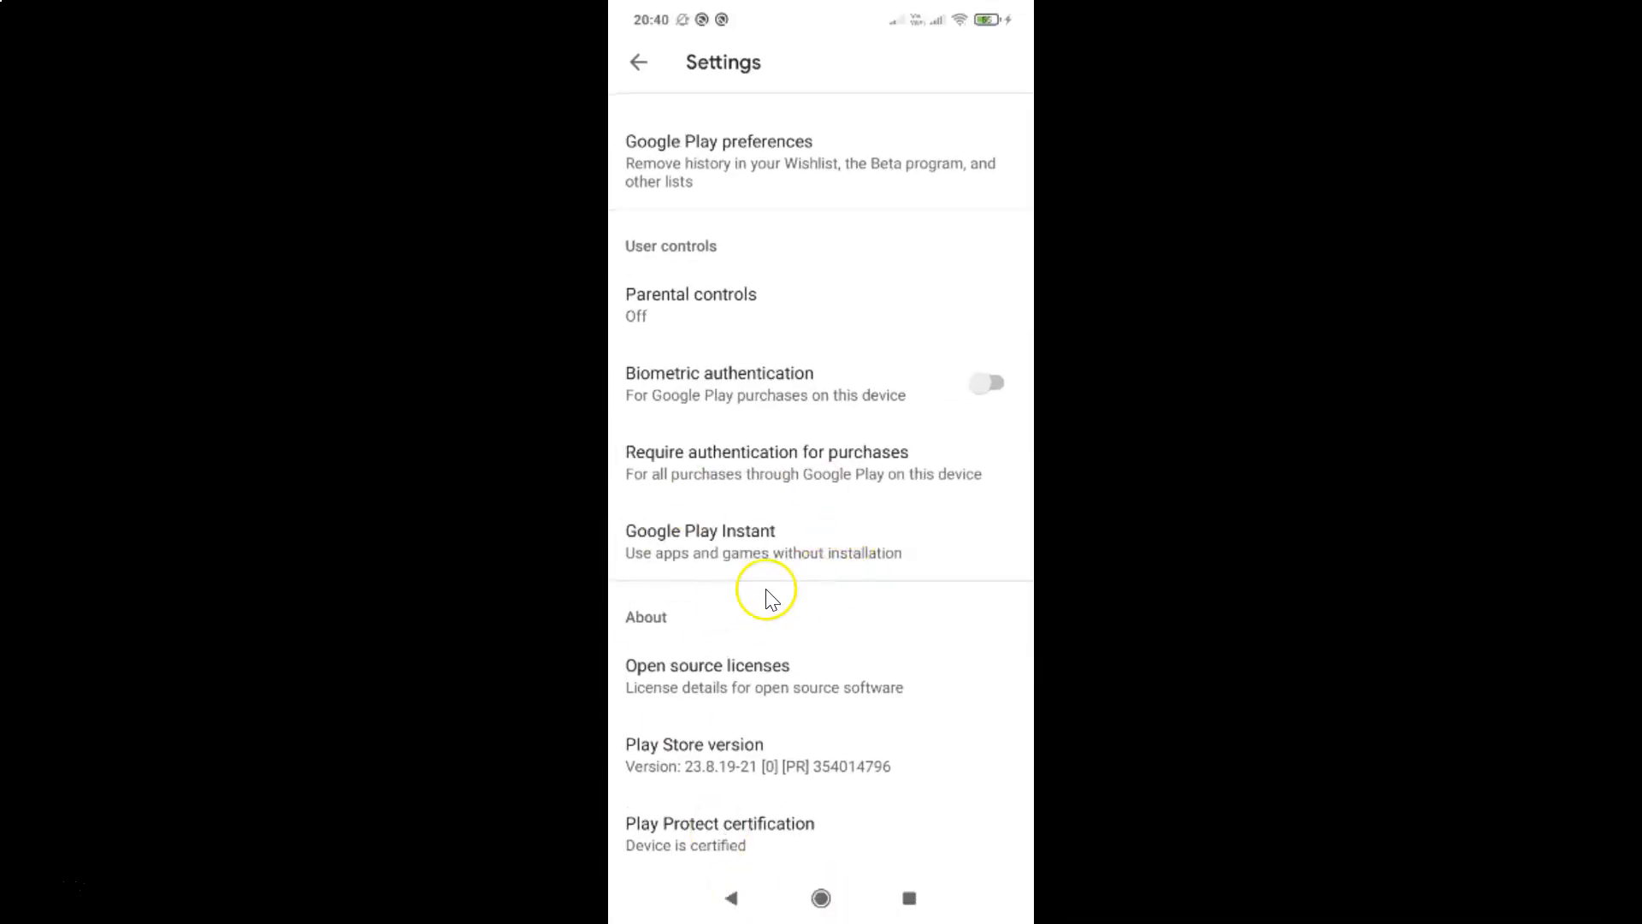
pyautogui.moveTo(895, 566)
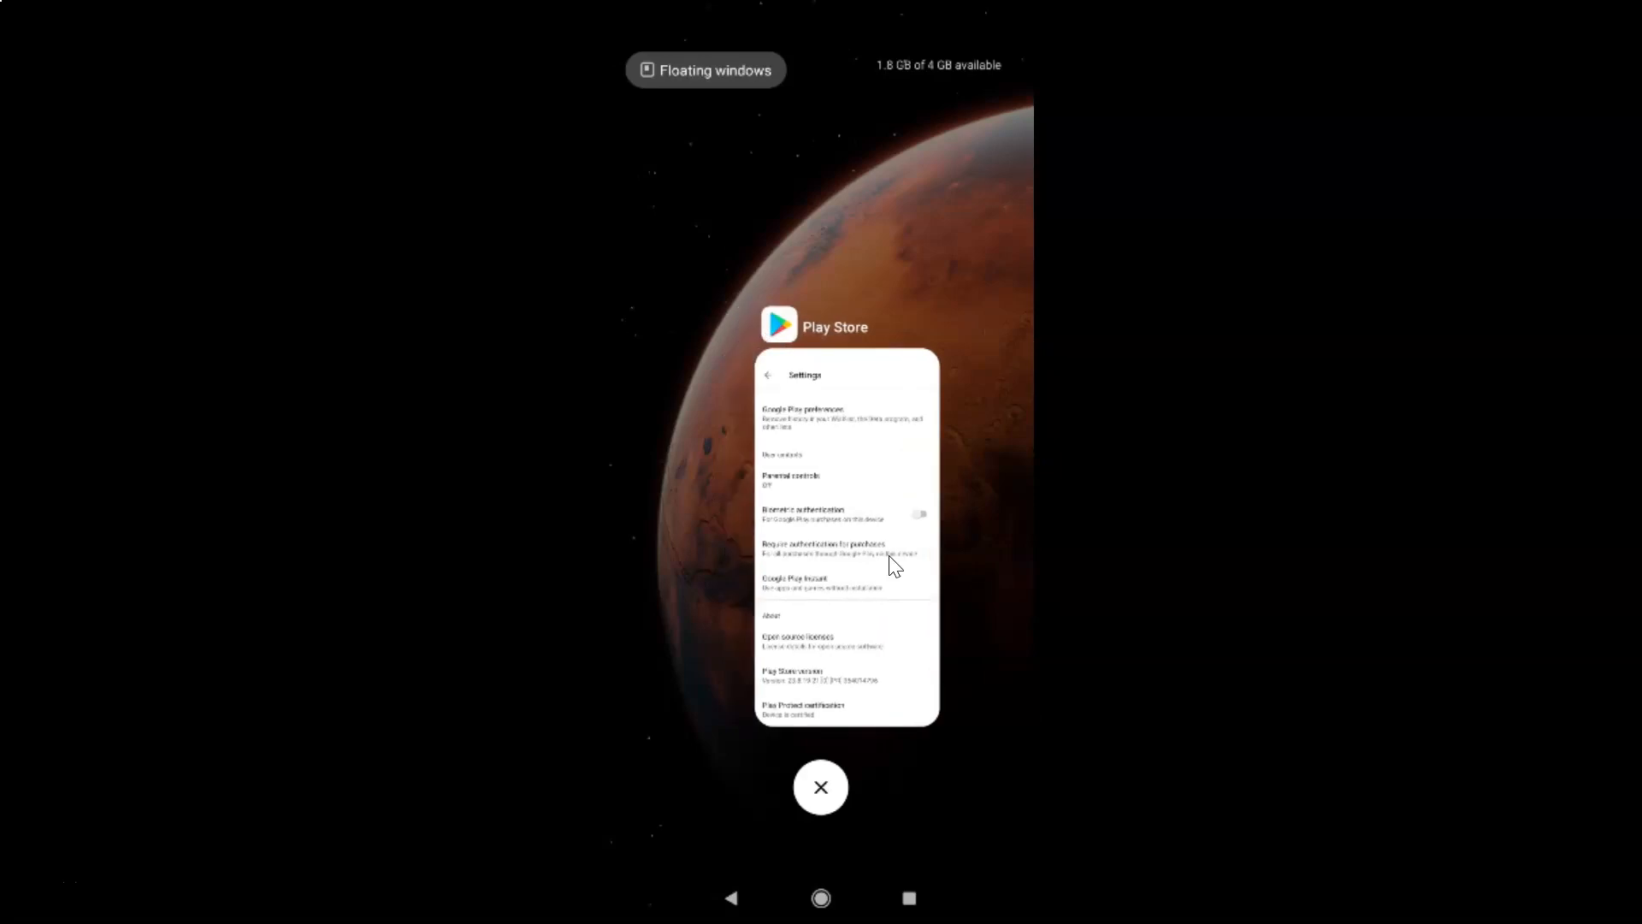
# Dismiss the recent apps overview to get back to the home screen
pyautogui.click(820, 787)
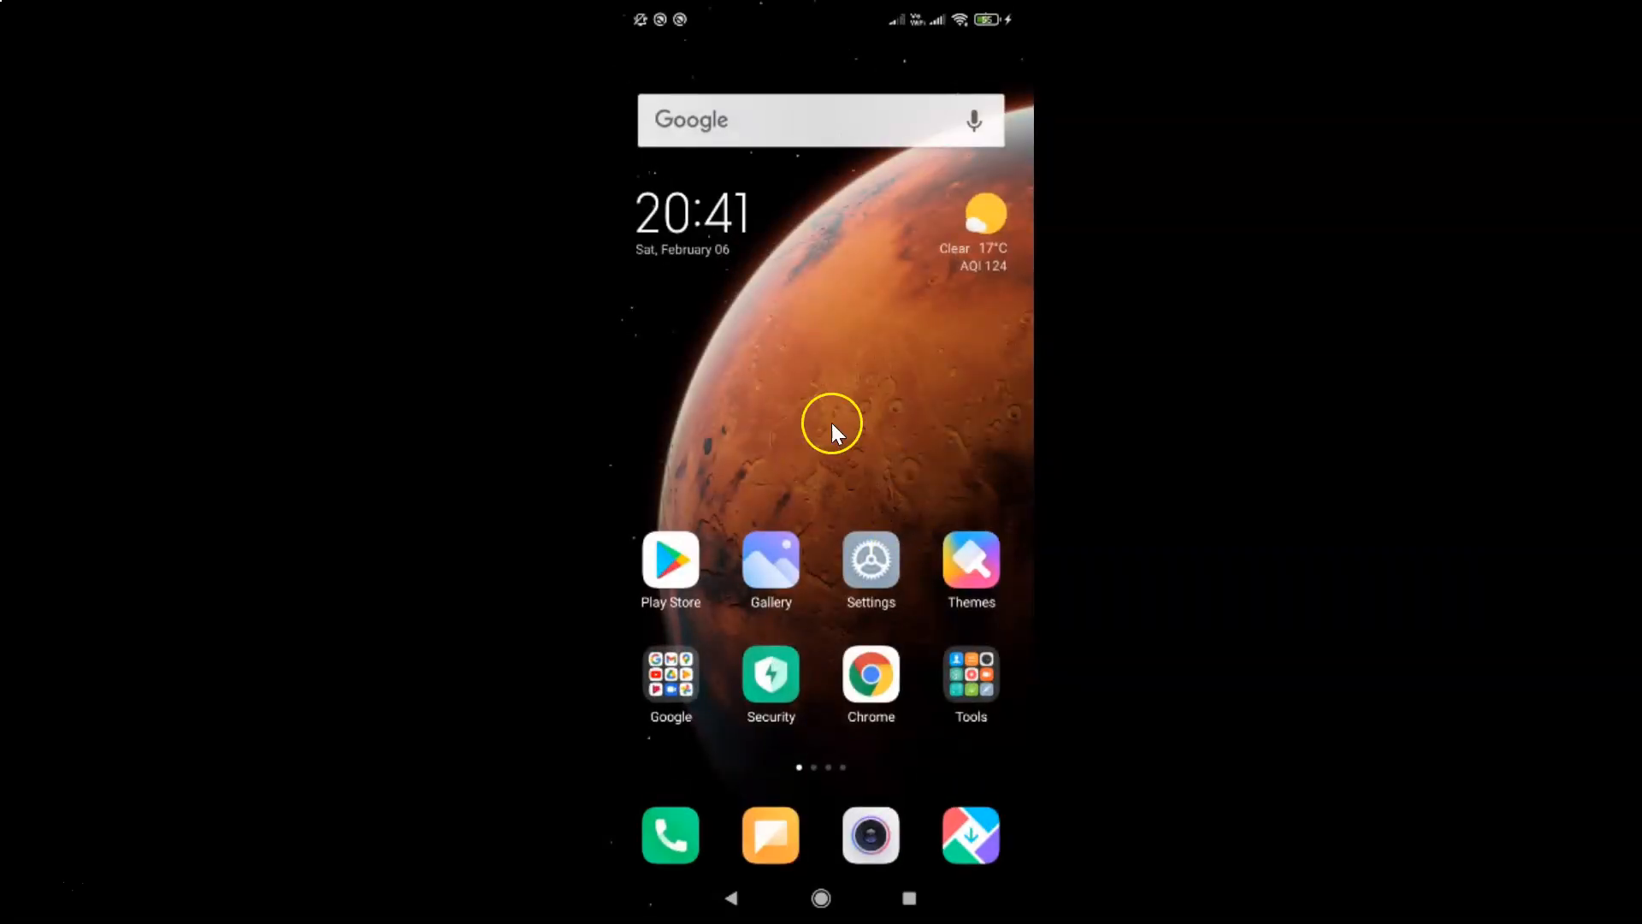
pyautogui.moveTo(880, 403)
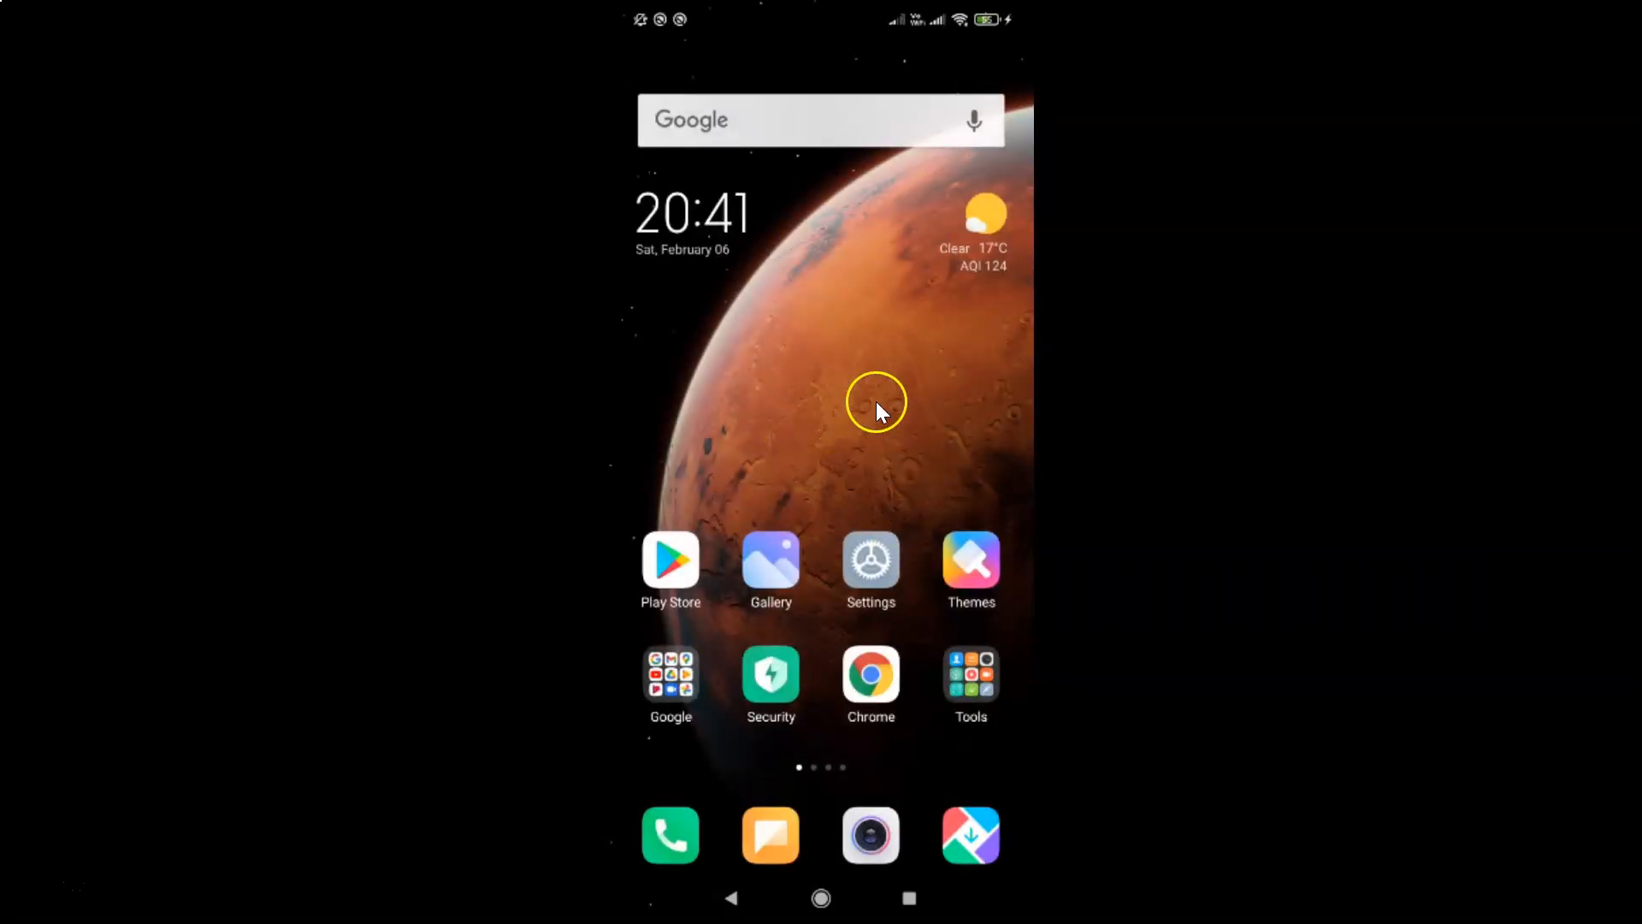